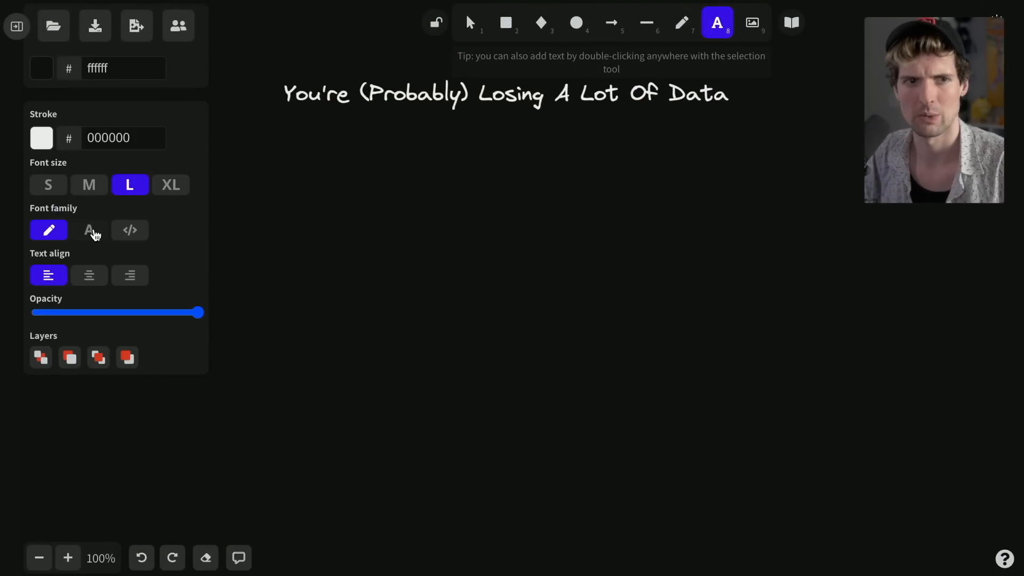
- Set the text to the Normal font at size M and write 'ping.gg'
{"action": "left_click", "coordinate": [89, 230]}
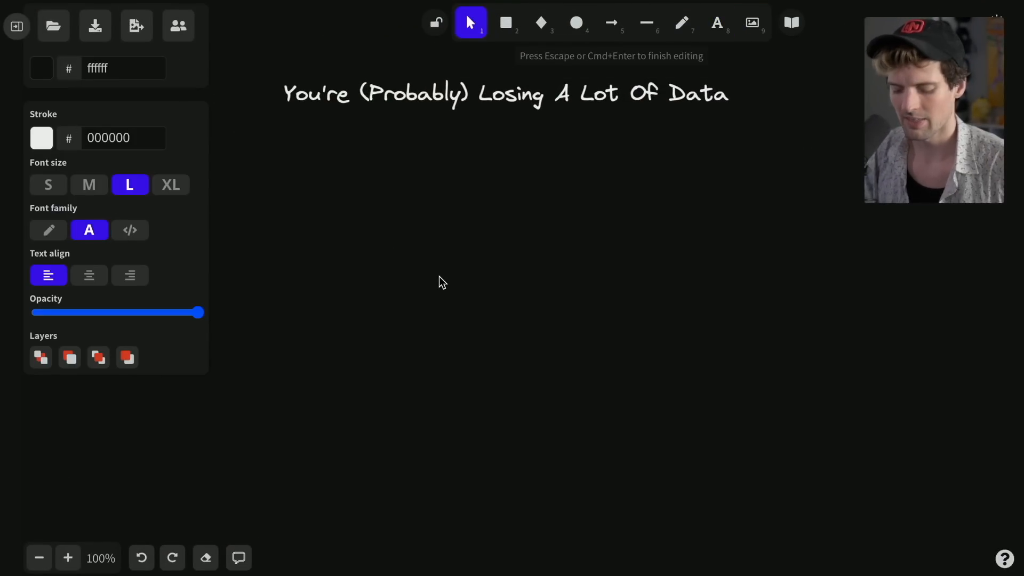
{"action": "left_click", "coordinate": [88, 185]}
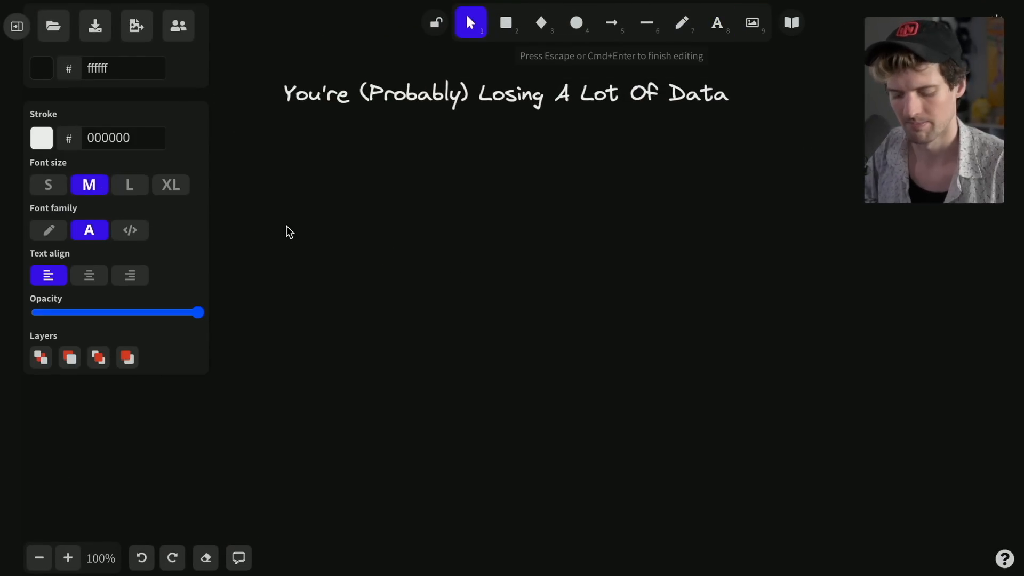
{"action": "type", "text": "ping.gg"}
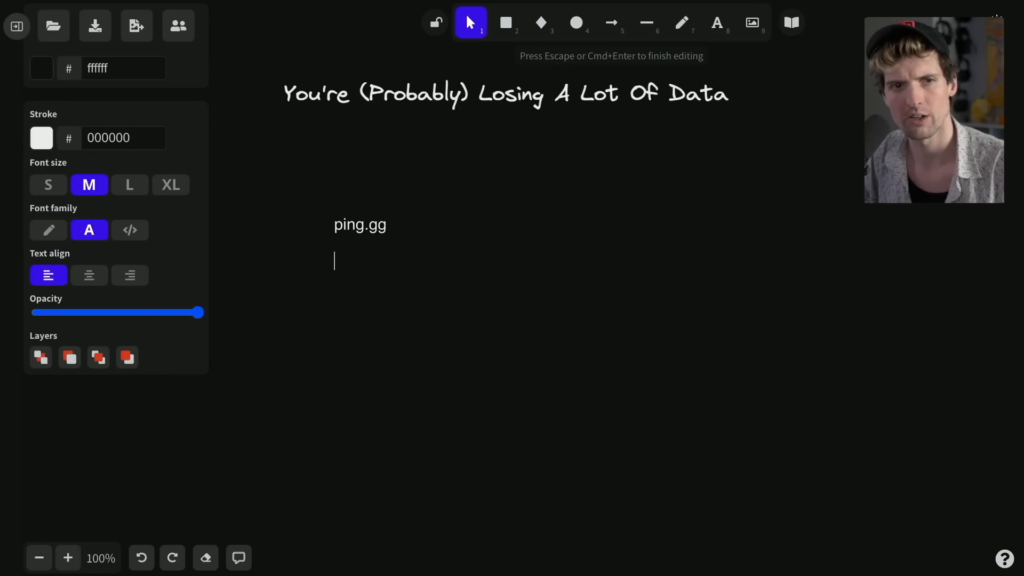
- Add an analytics.google.com URL line and a ping.gg/api/event line forwarding to it
{"action": "type", "text": "analyt"}
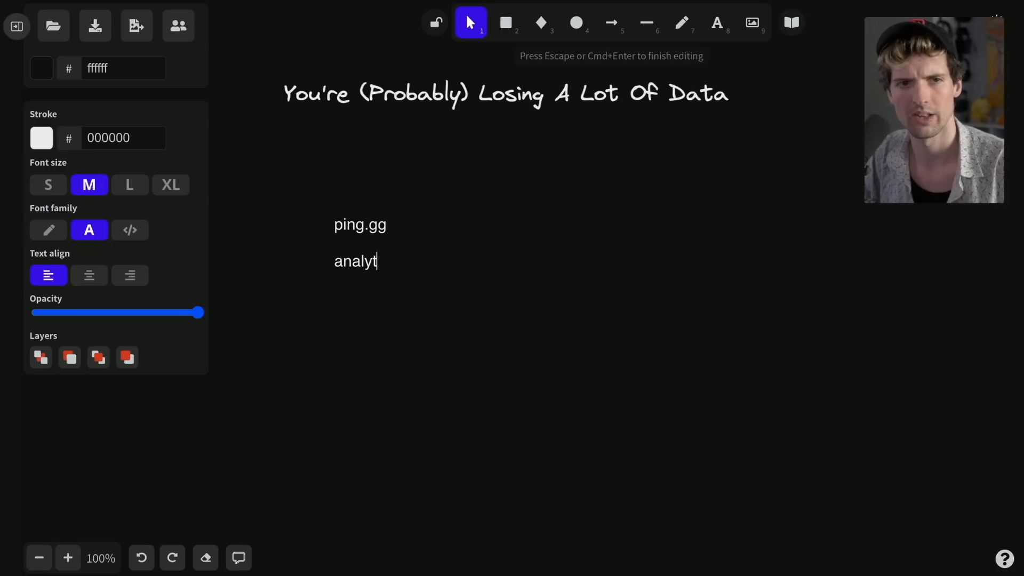
{"action": "type", "text": "ics.google.com/"}
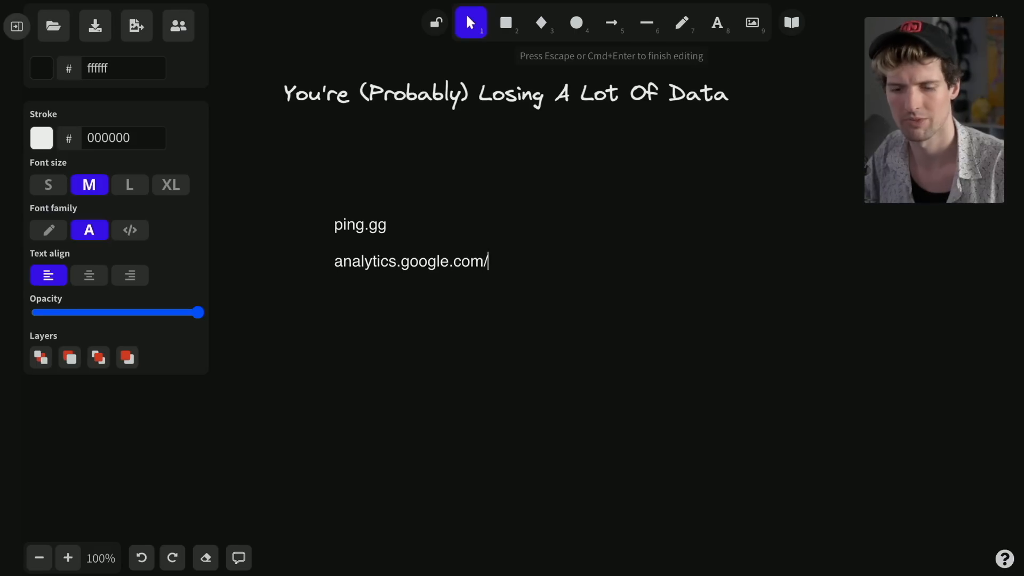
{"action": "type", "text": ";uawefiuhawielufh"}
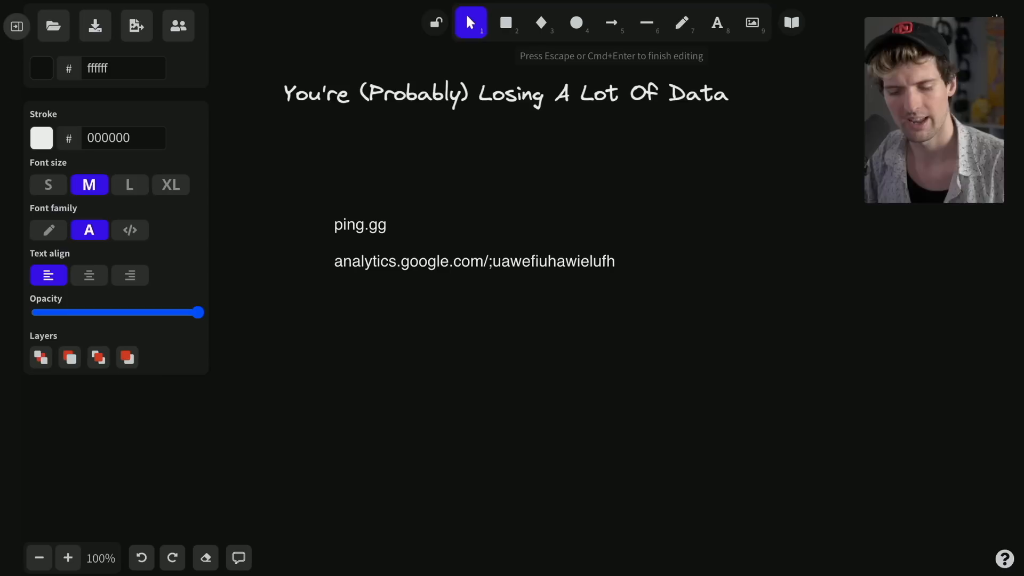
{"action": "mouse_move", "coordinate": [329, 244]}
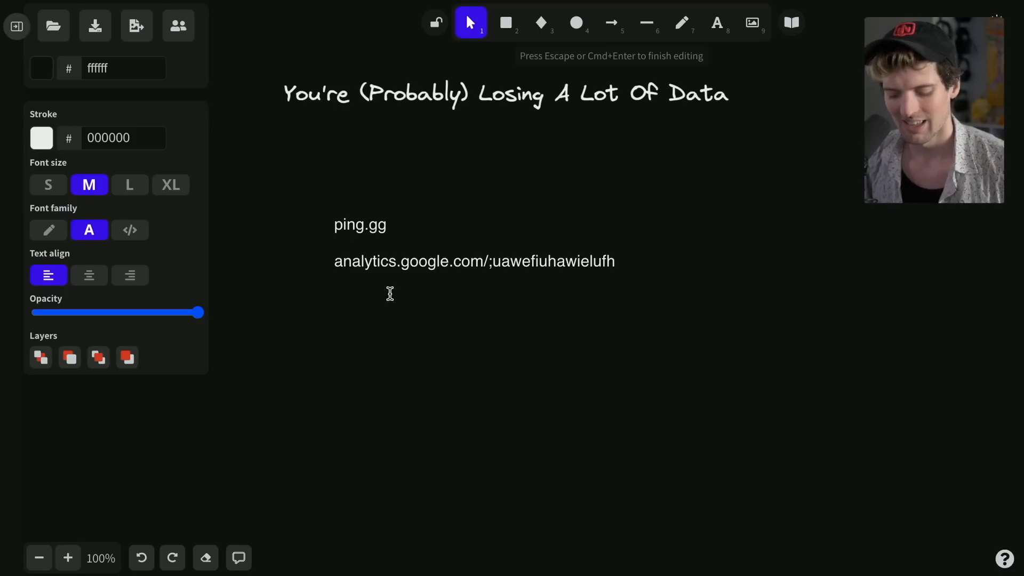
{"action": "type", "text": "pin"}
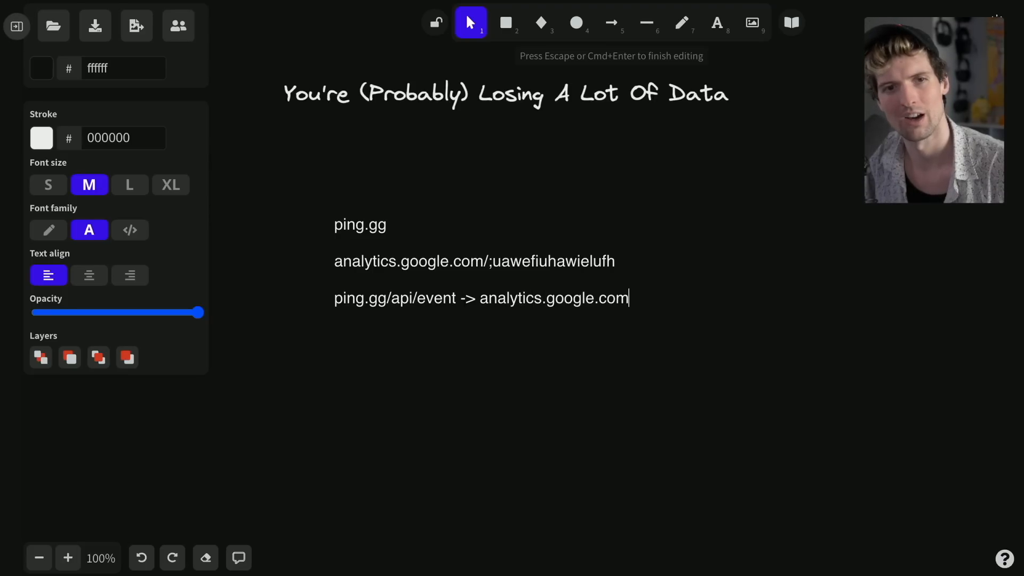
{"action": "type", "text": "/;aiuwh=qweuwhtiua"}
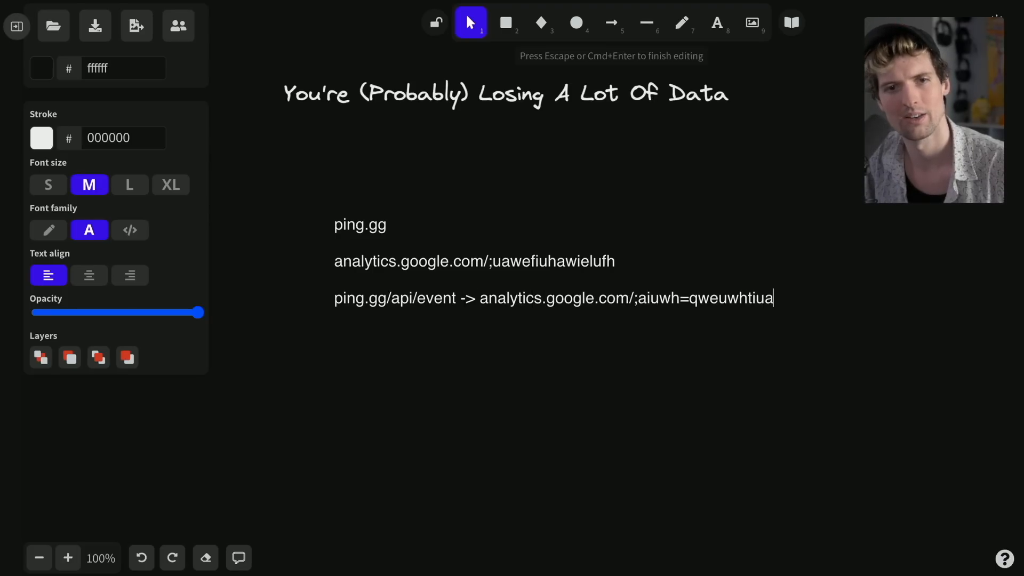
{"action": "type", "text": "whef"}
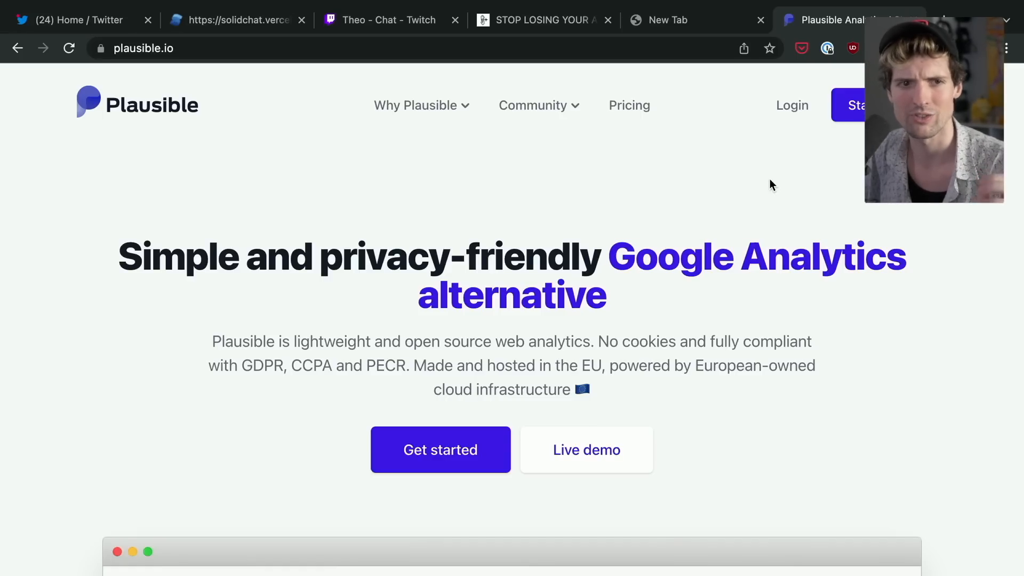
{"action": "scroll", "scroll_direction": "down", "scroll_amount": 3}
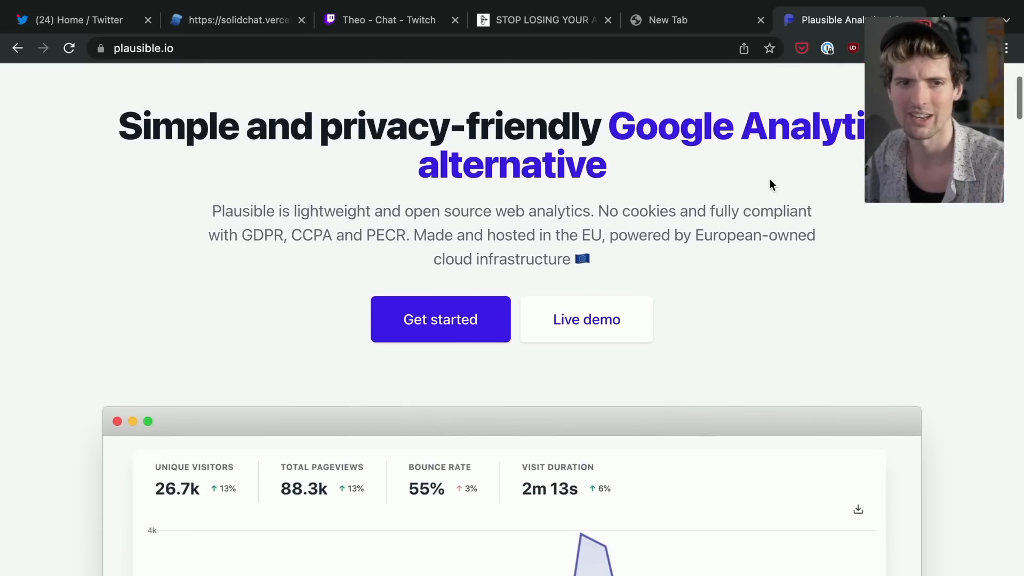
{"action": "scroll", "scroll_direction": "down", "scroll_amount": 3}
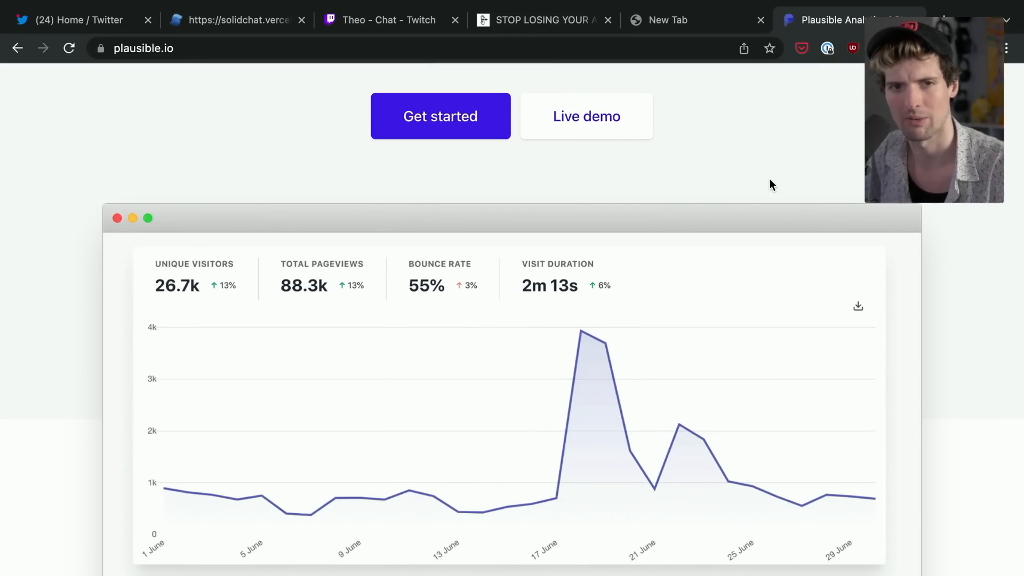
{"action": "scroll", "scroll_direction": "down", "scroll_amount": 3}
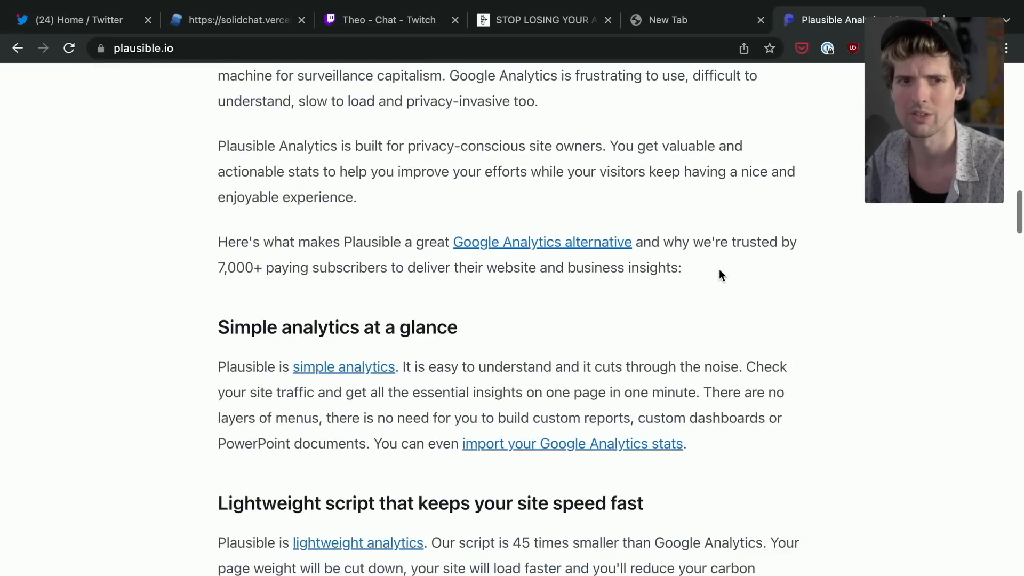
{"action": "scroll", "scroll_direction": "down", "scroll_amount": 3}
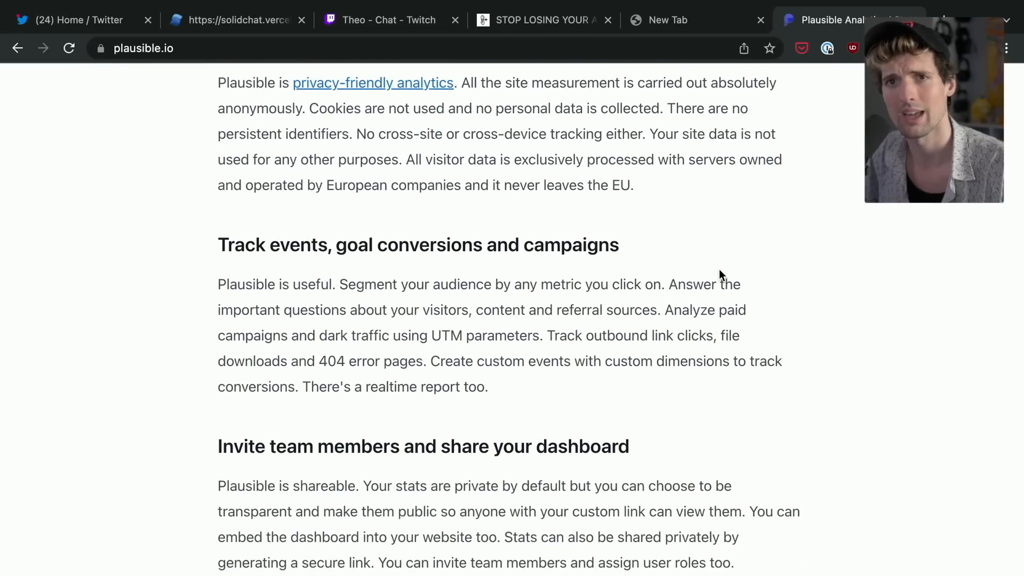
{"action": "scroll", "scroll_direction": "down", "scroll_amount": 3}
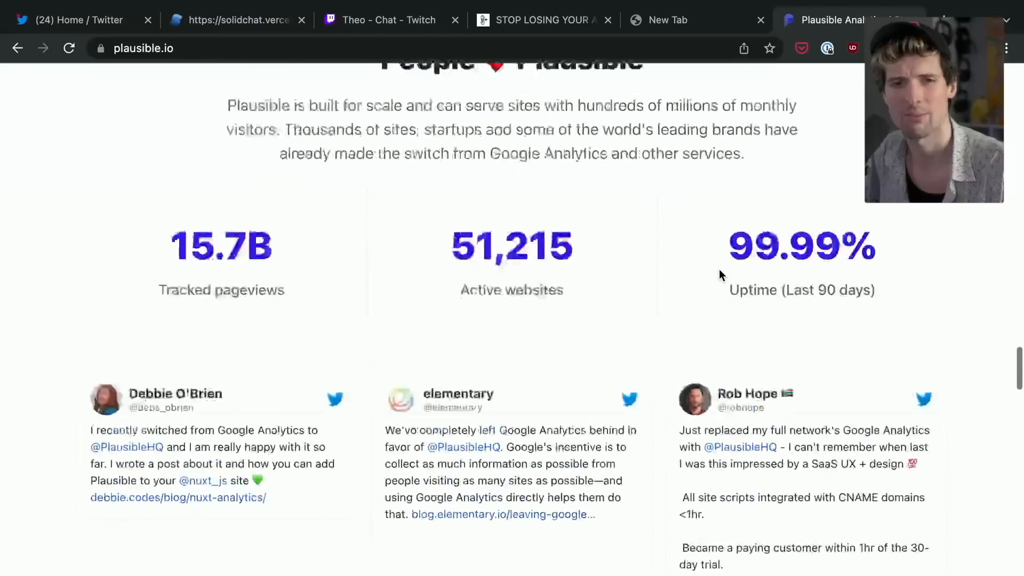
{"action": "scroll", "scroll_direction": "up", "scroll_amount": 3}
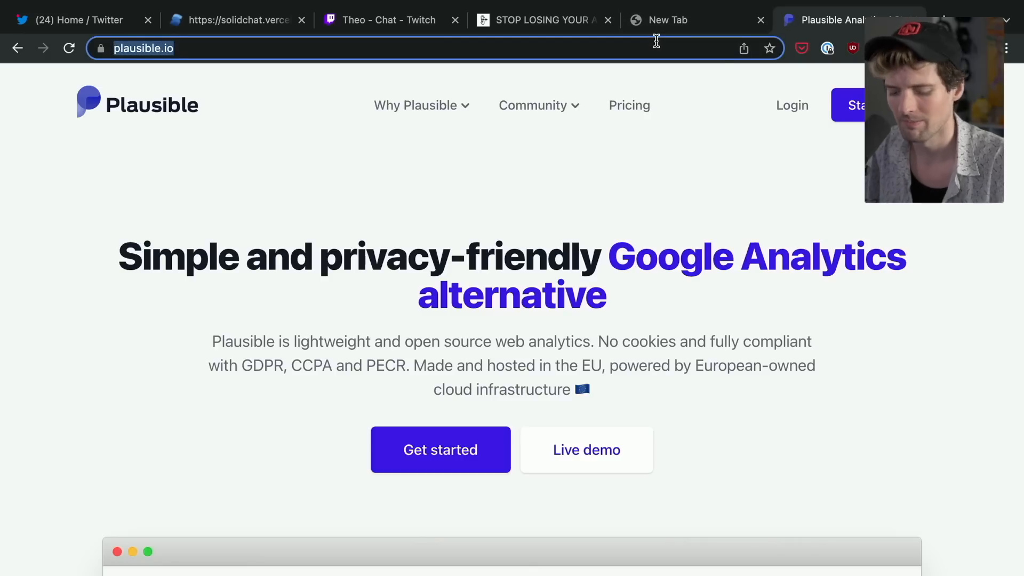
- Search 'nextp' and open the next-plausible repository's index.tsx source file
{"action": "type", "text": "nextp"}
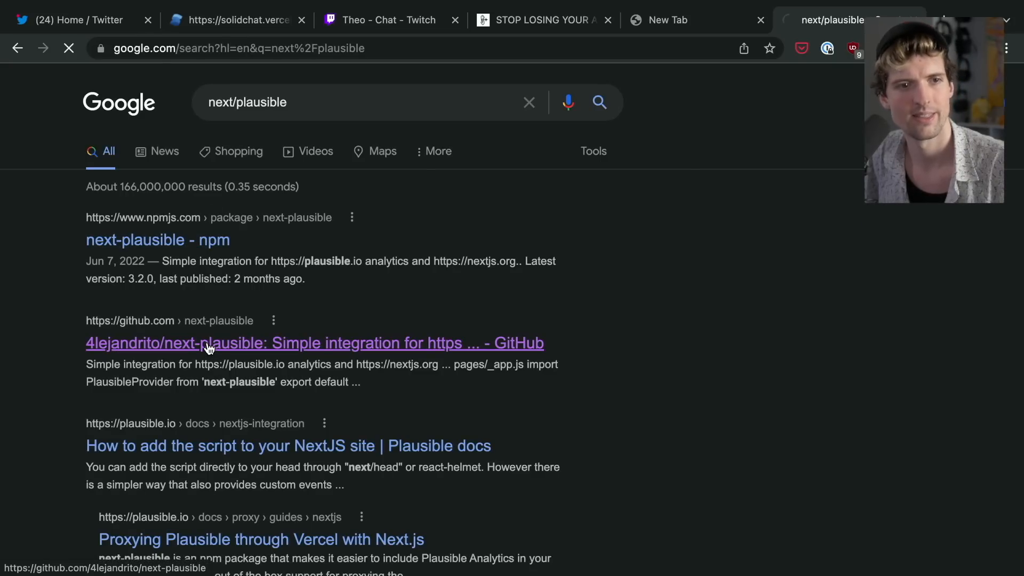
{"action": "left_click", "coordinate": [314, 343]}
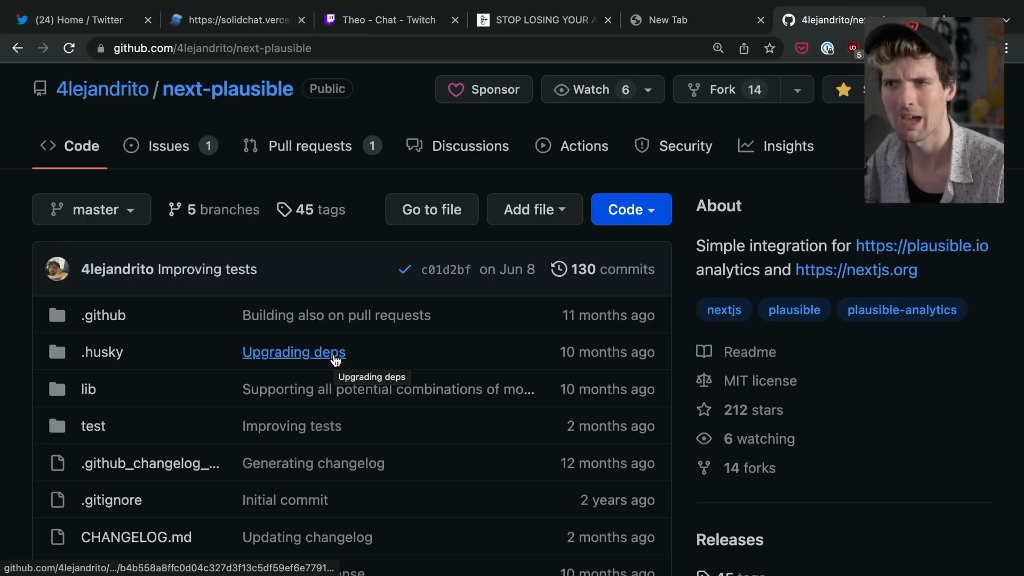
{"action": "mouse_move", "coordinate": [353, 240]}
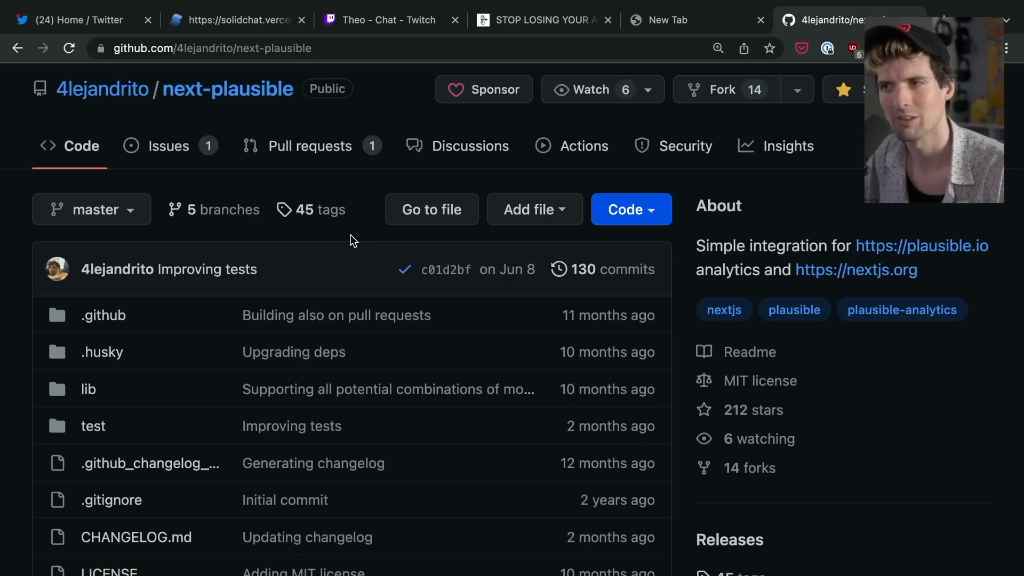
{"action": "mouse_move", "coordinate": [271, 250]}
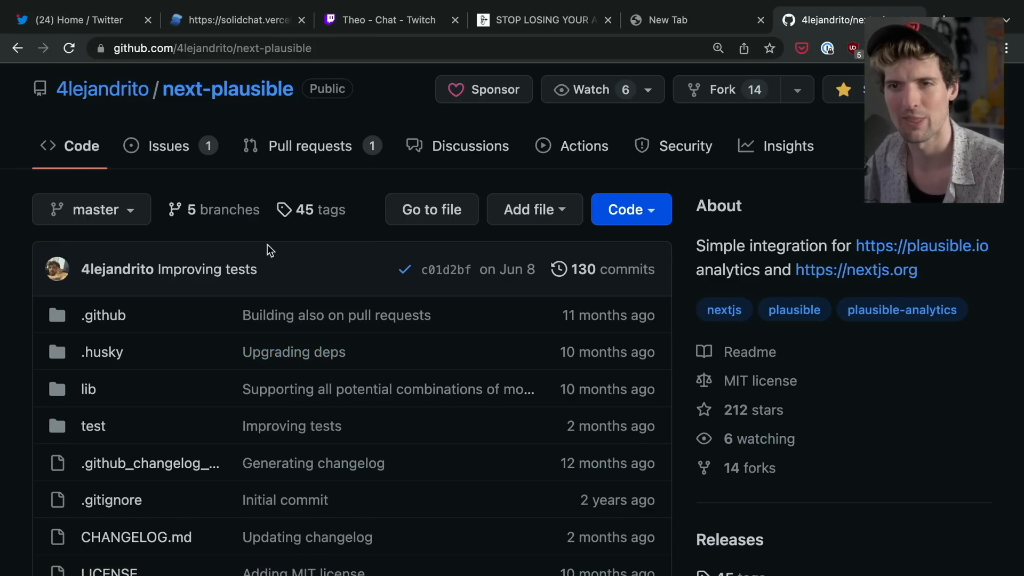
{"action": "left_click", "coordinate": [87, 389]}
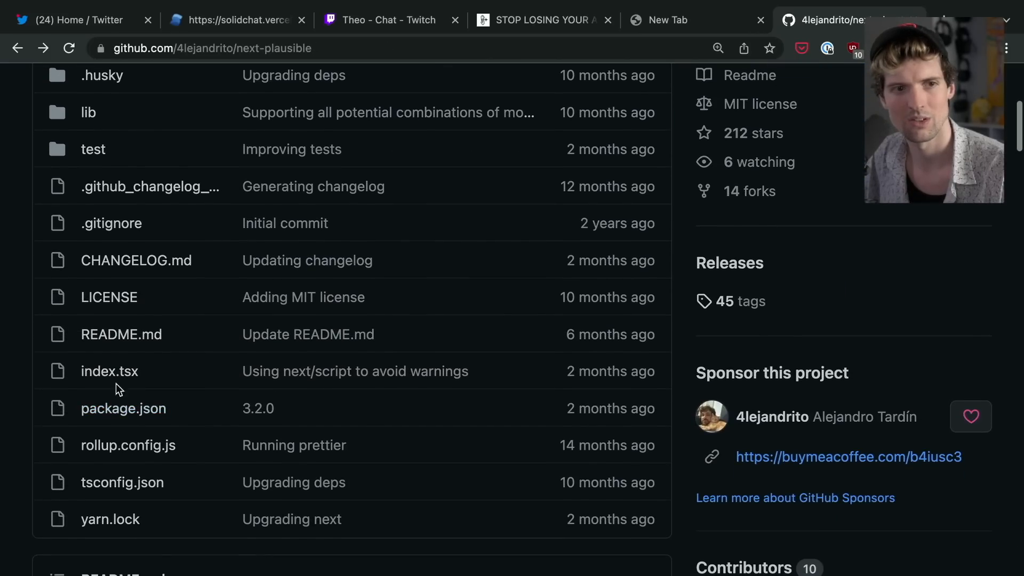
{"action": "left_click", "coordinate": [108, 371]}
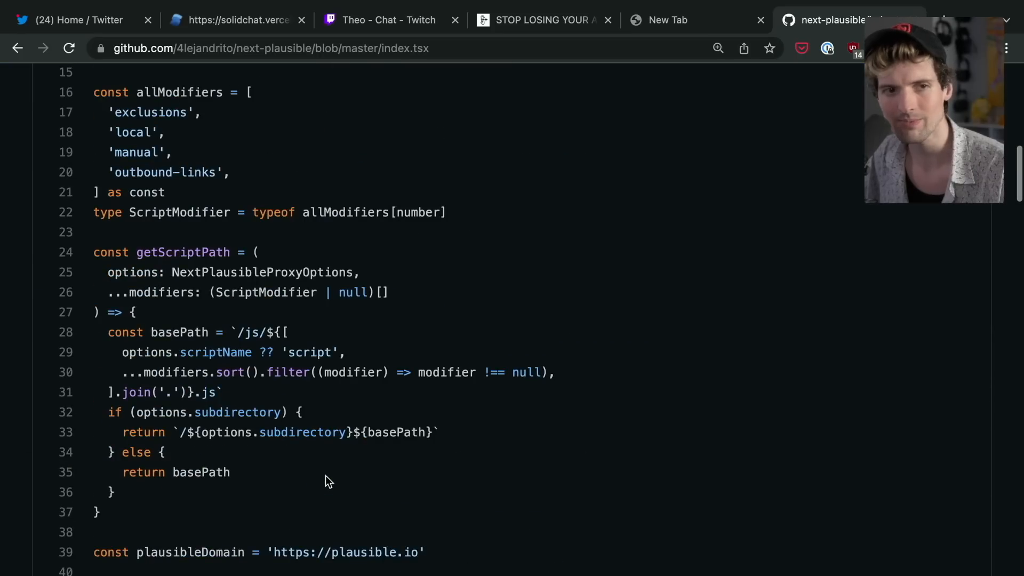
- Scroll to the rewrites and highlight the /api/event destination and getApiEndpoint function
{"action": "scroll", "scroll_direction": "down", "scroll_amount": 3}
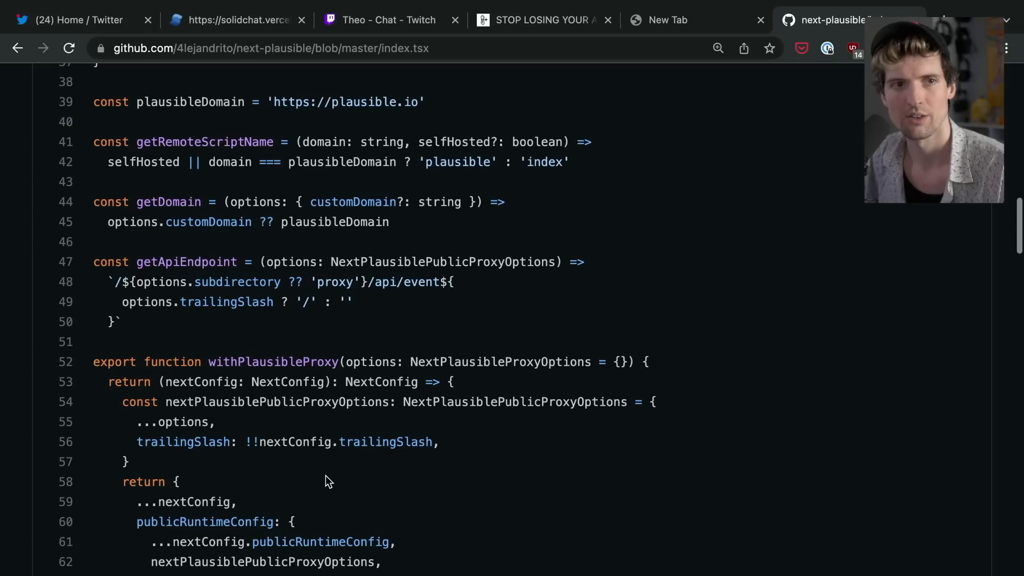
{"action": "scroll", "scroll_direction": "down", "scroll_amount": 3}
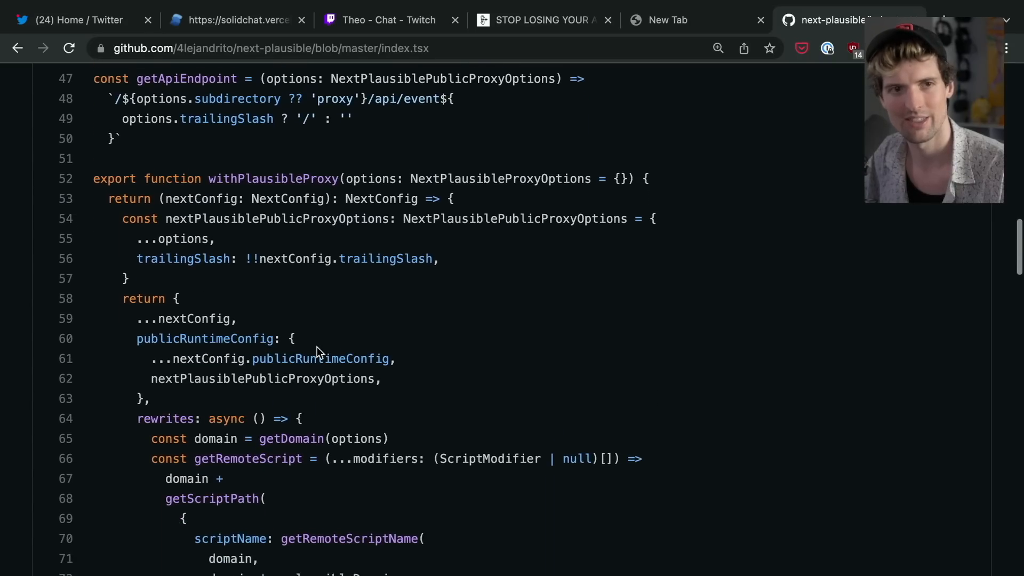
{"action": "scroll", "scroll_direction": "down", "scroll_amount": 3}
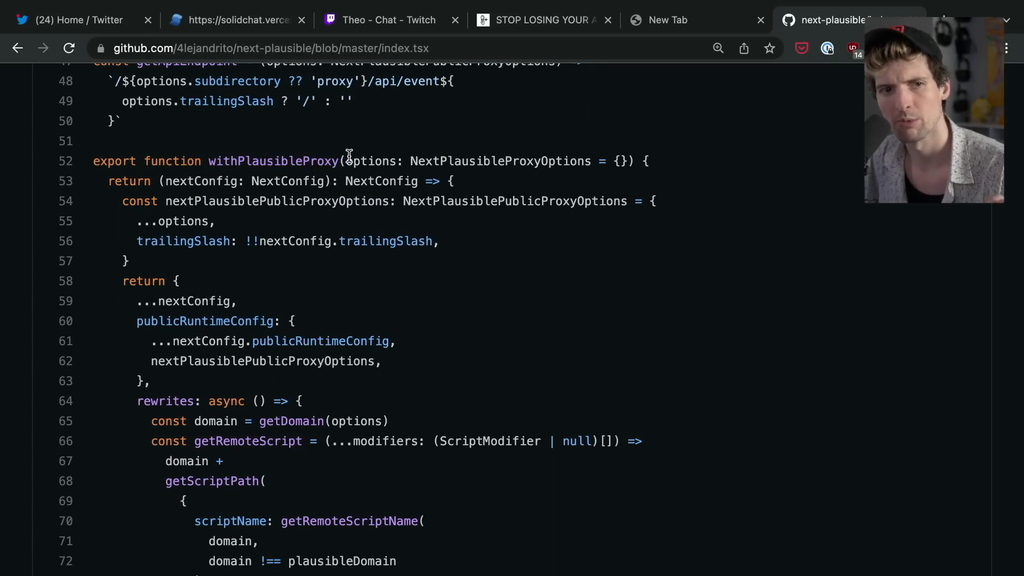
{"action": "scroll", "scroll_direction": "down", "scroll_amount": 3}
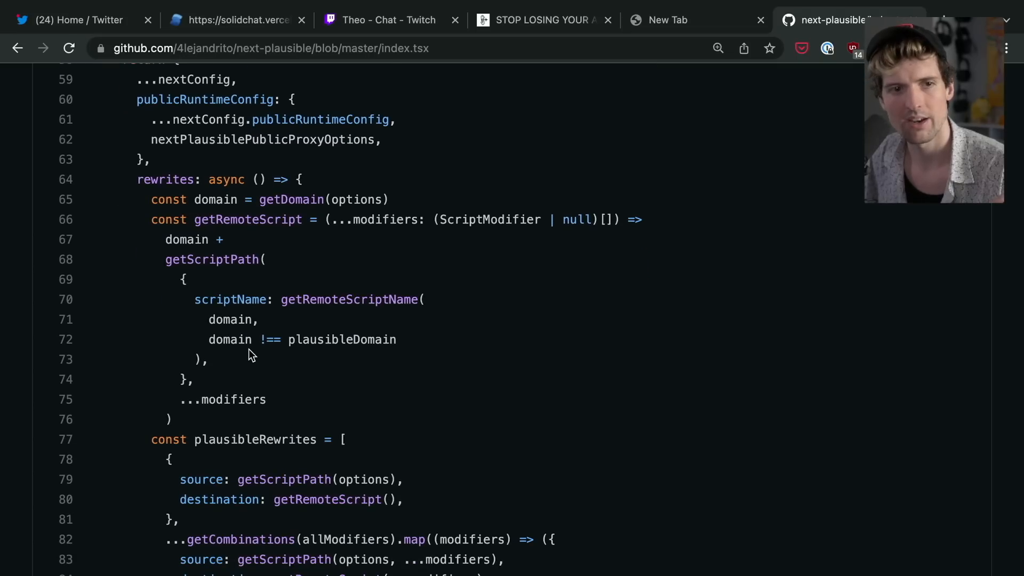
{"action": "scroll", "scroll_direction": "down", "scroll_amount": 3}
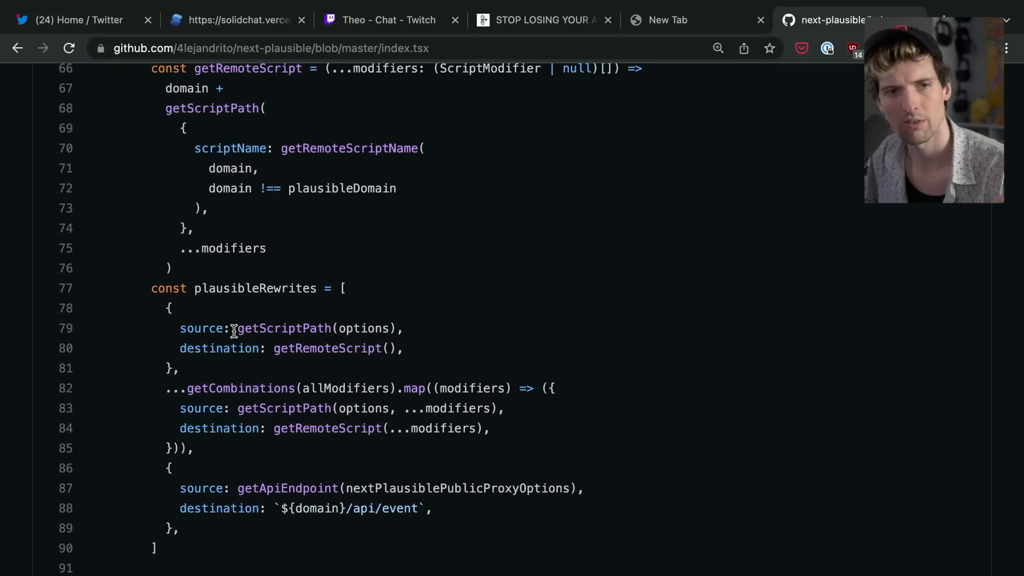
{"action": "double_click", "coordinate": [326, 349]}
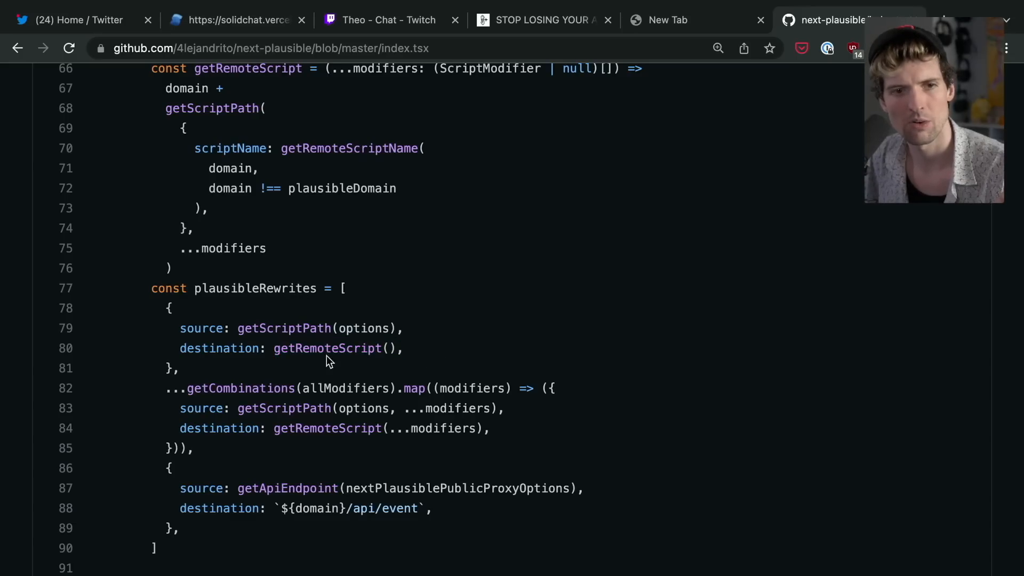
{"action": "double_click", "coordinate": [385, 509]}
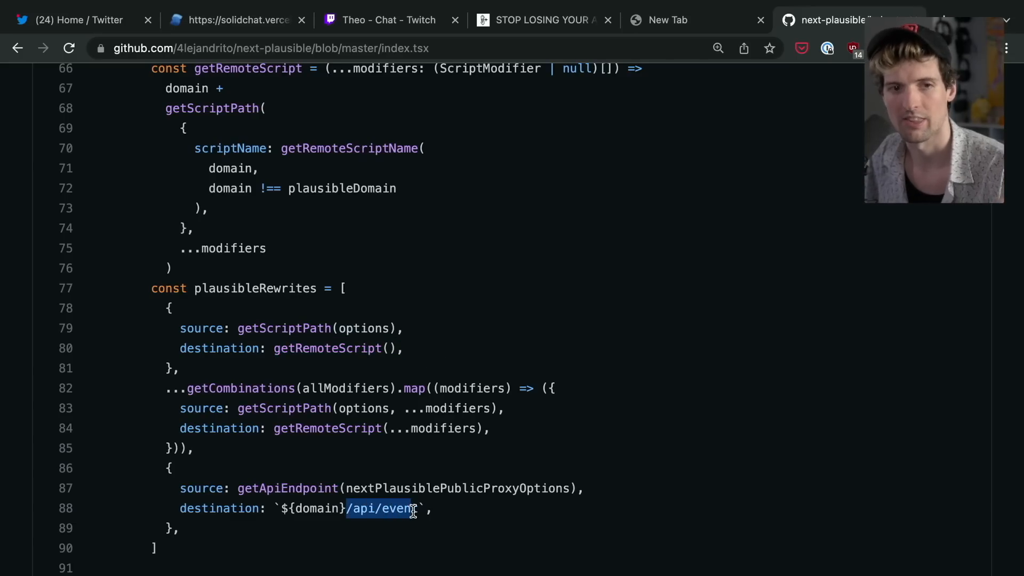
{"action": "scroll", "scroll_direction": "down", "scroll_amount": 3}
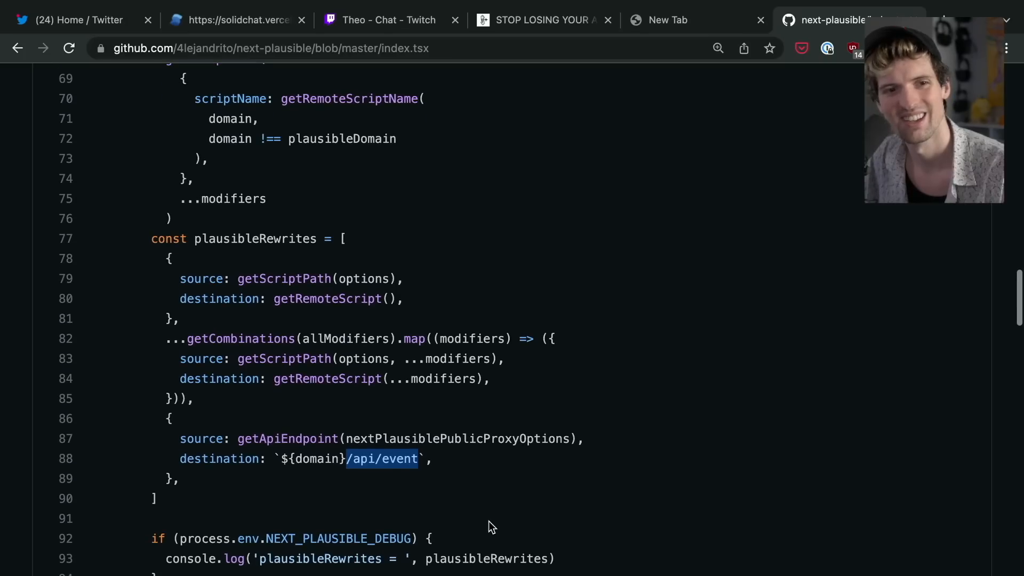
{"action": "scroll", "scroll_direction": "down", "scroll_amount": 3}
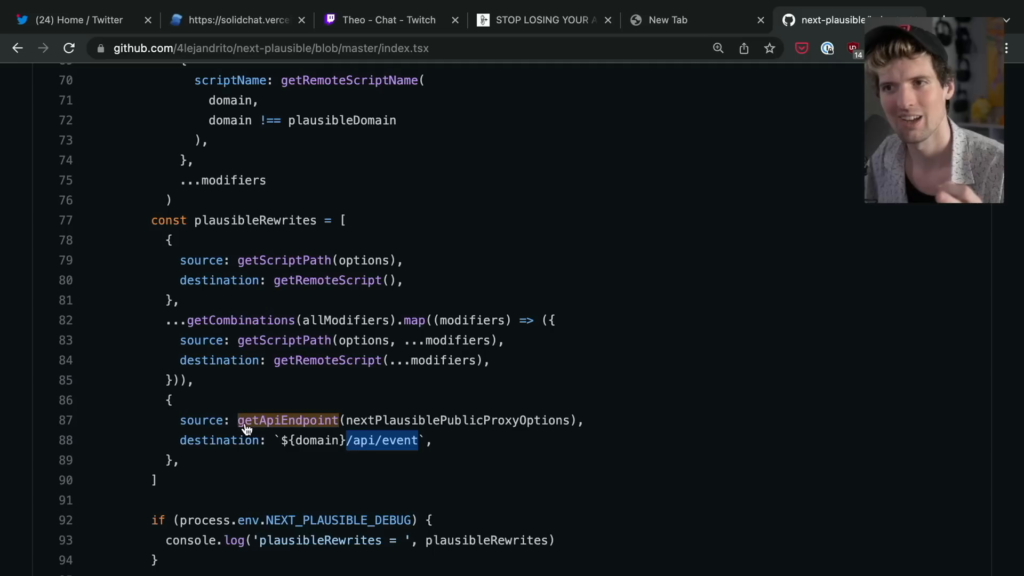
{"action": "left_click_drag", "start_coordinate": [237, 420], "coordinate": [583, 420]}
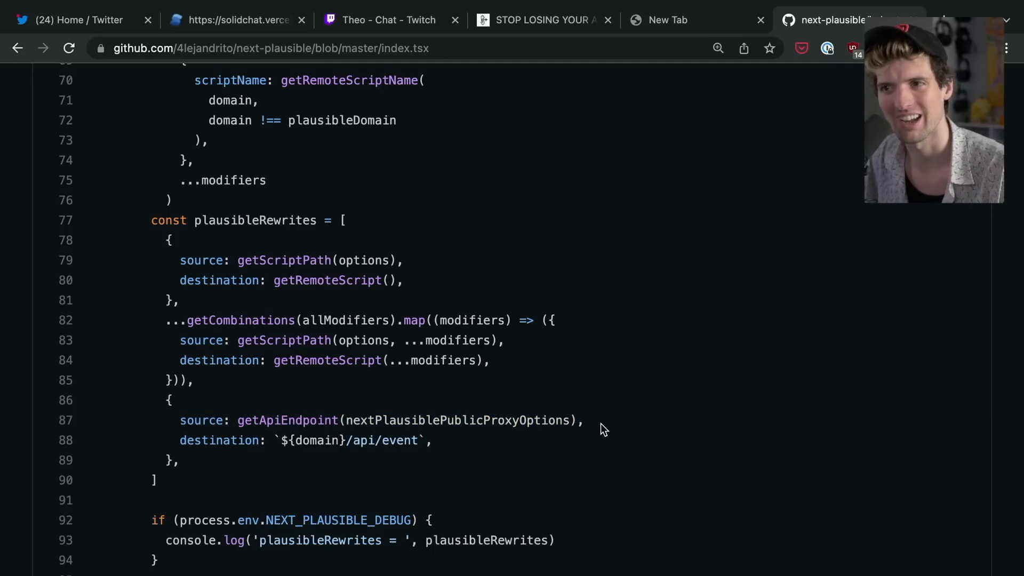
{"action": "double_click", "coordinate": [288, 420]}
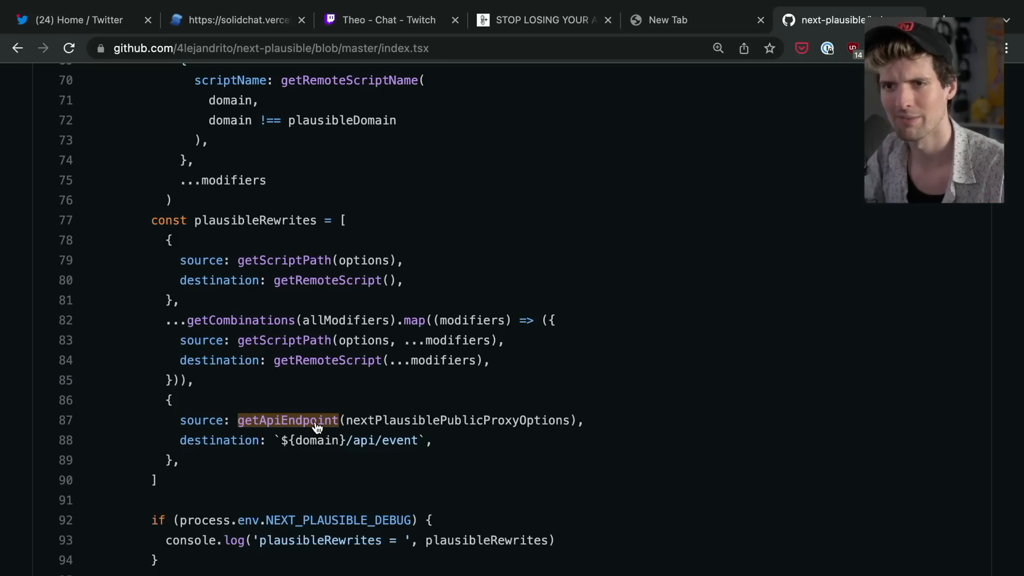
{"action": "left_click", "coordinate": [666, 20]}
{"action": "type", "text": "dataunlocker.com"}
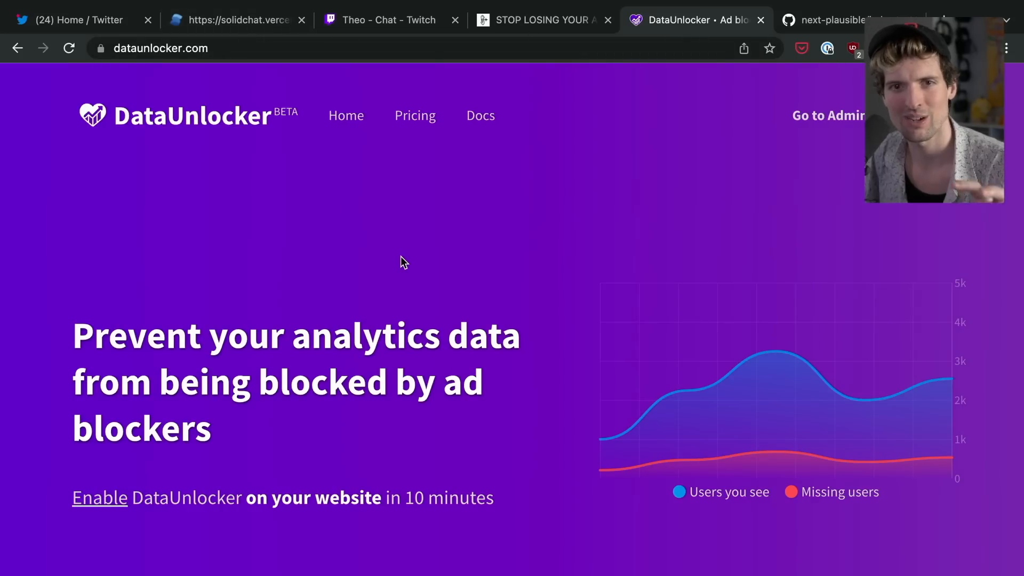
- Browse dataunlocker.com into the docs and open 'How DataUnlocker works'
{"action": "scroll", "scroll_direction": "down", "scroll_amount": 3}
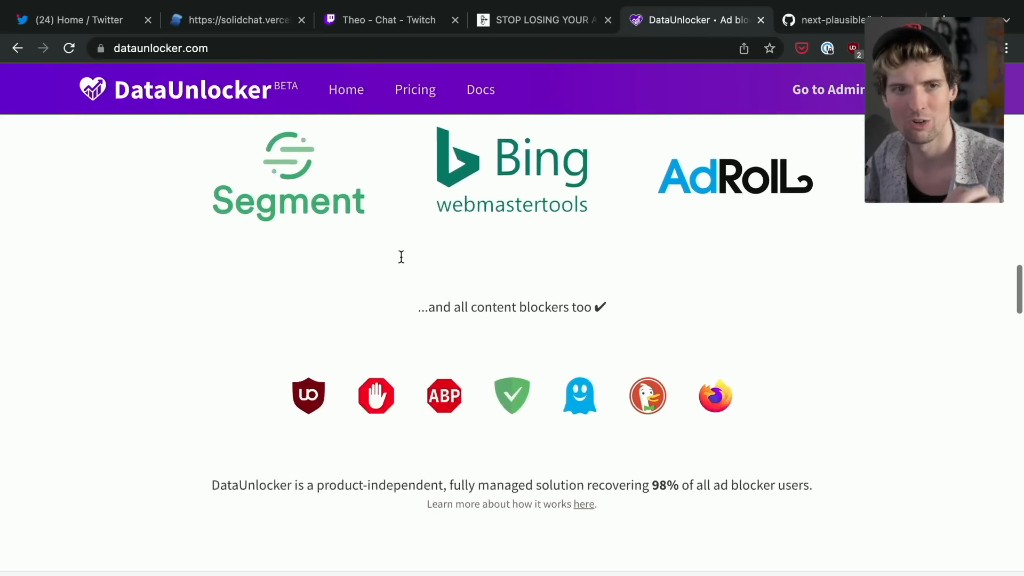
{"action": "scroll", "scroll_direction": "down", "scroll_amount": 3}
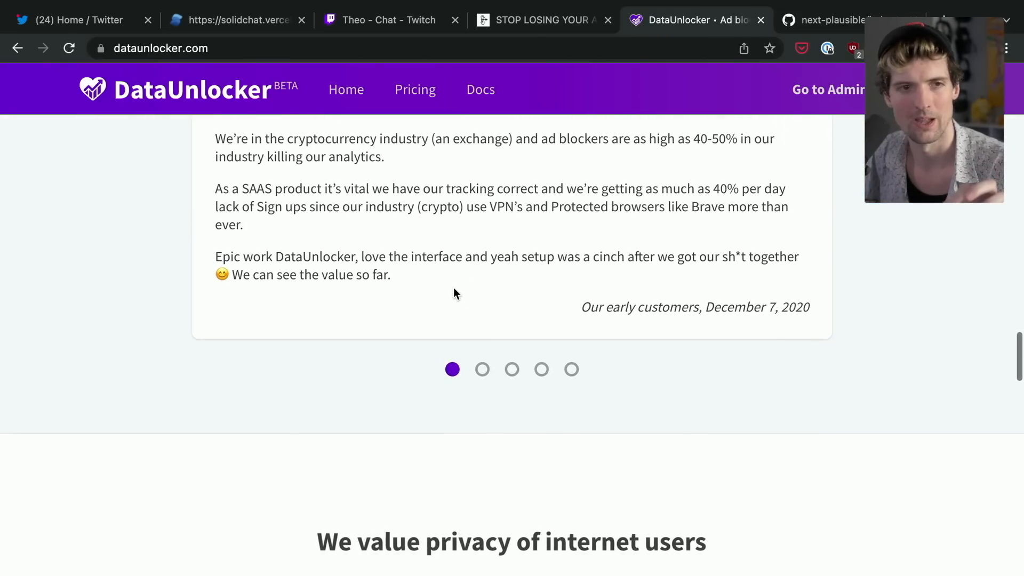
{"action": "scroll", "scroll_direction": "down", "scroll_amount": 3}
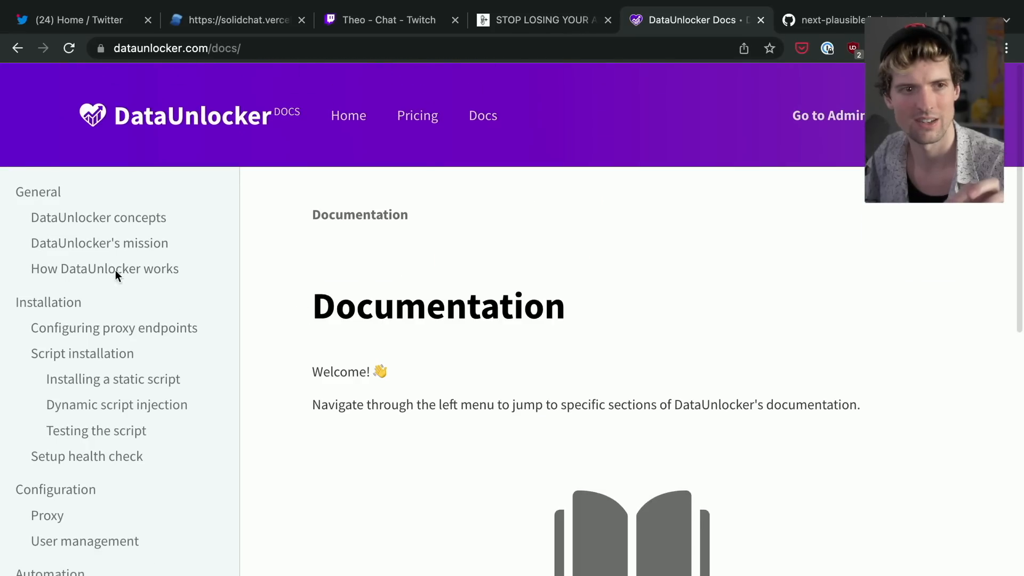
{"action": "left_click", "coordinate": [98, 217]}
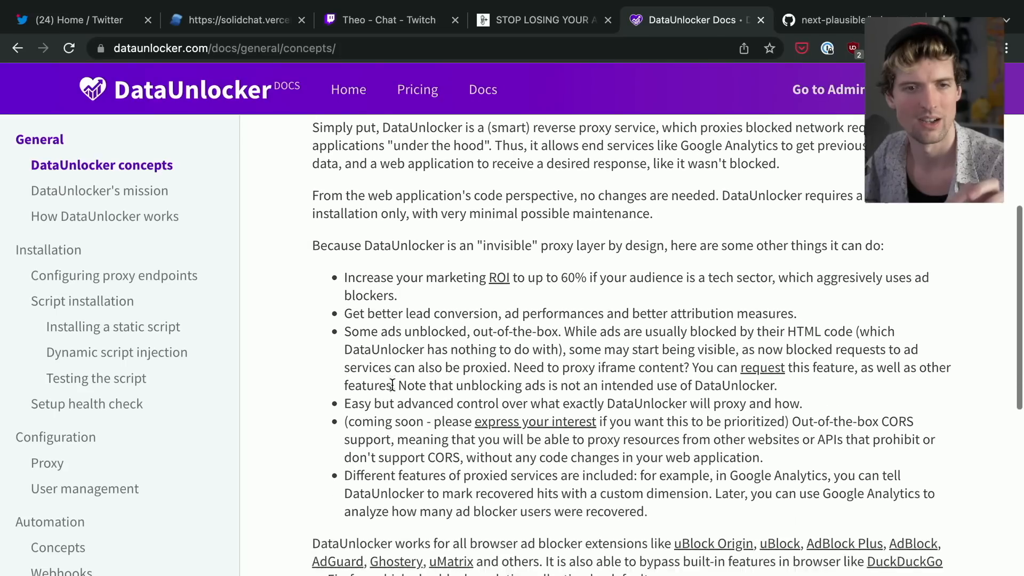
{"action": "scroll", "scroll_direction": "down", "scroll_amount": 3}
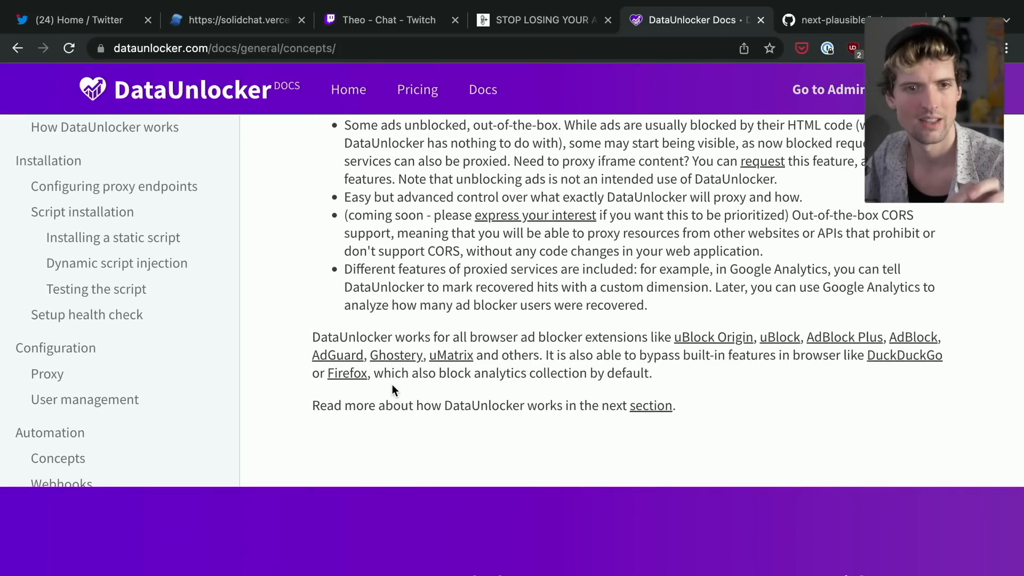
{"action": "left_click", "coordinate": [651, 405]}
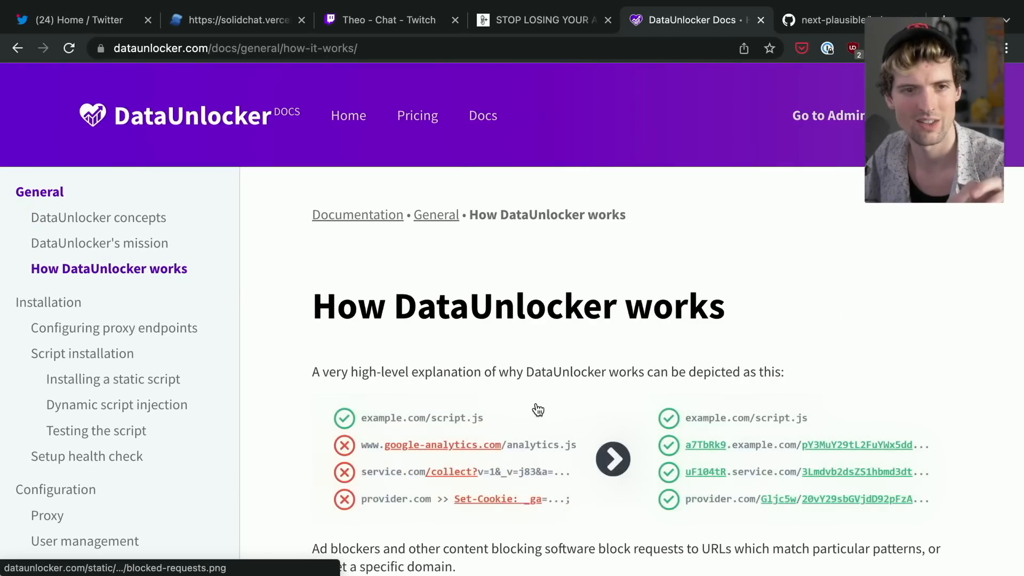
- Scroll through the How DataUnlocker works page and its monkey-patching proxy diagrams
{"action": "scroll", "scroll_direction": "down", "scroll_amount": 3}
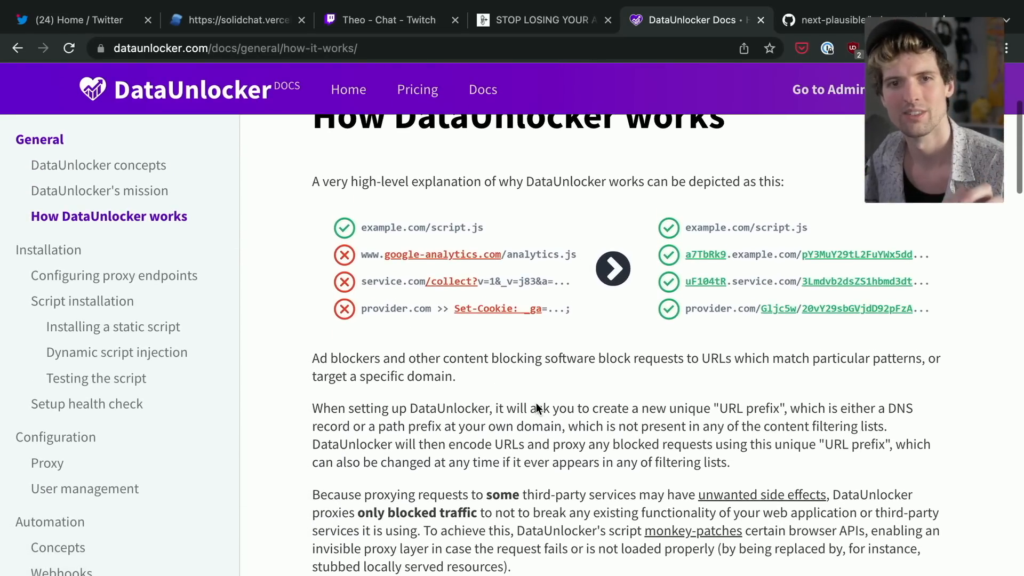
{"action": "scroll", "scroll_direction": "down", "scroll_amount": 3}
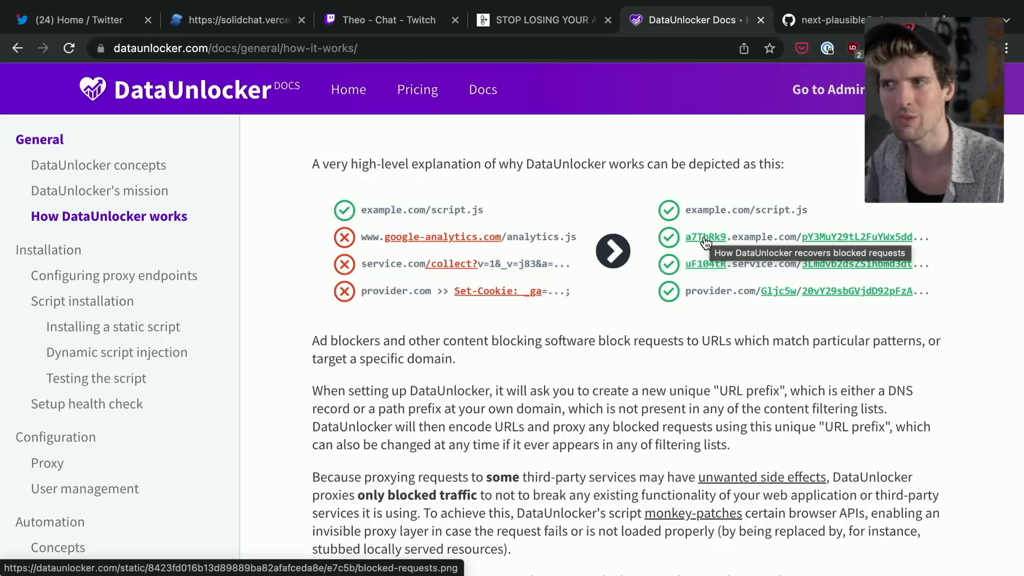
{"action": "mouse_move", "coordinate": [584, 396]}
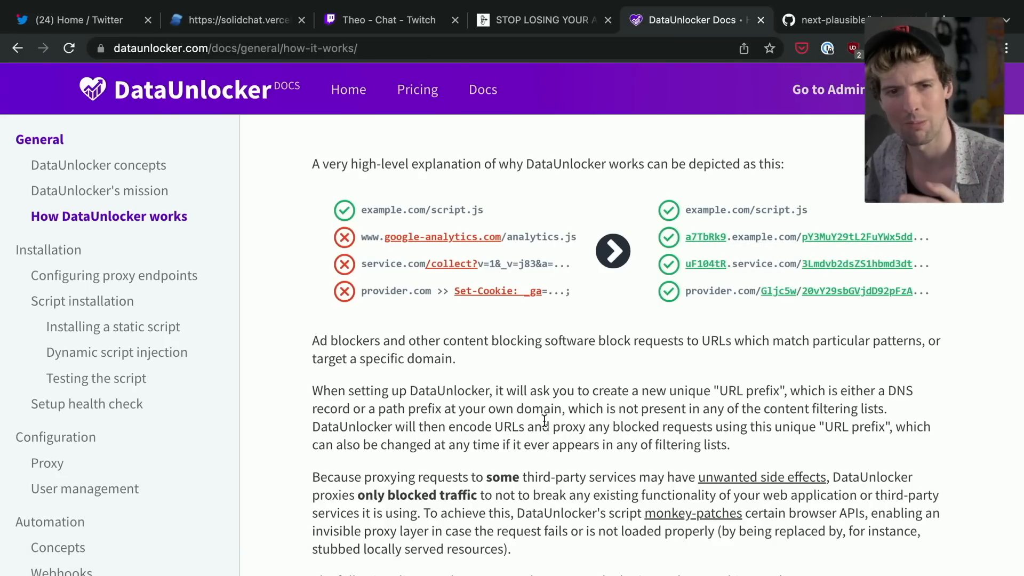
{"action": "scroll", "scroll_direction": "down", "scroll_amount": 3}
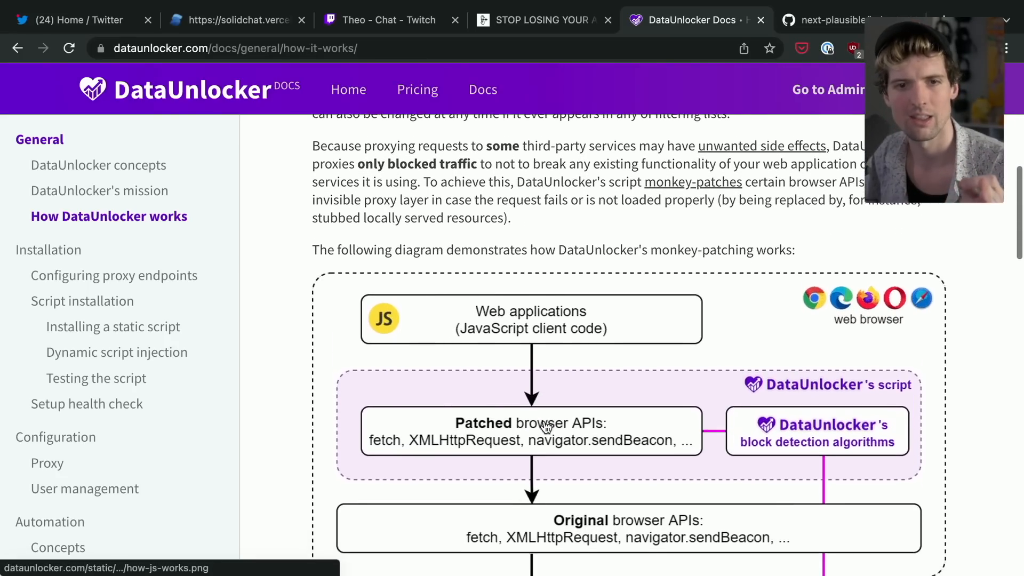
{"action": "scroll", "scroll_direction": "down", "scroll_amount": 3}
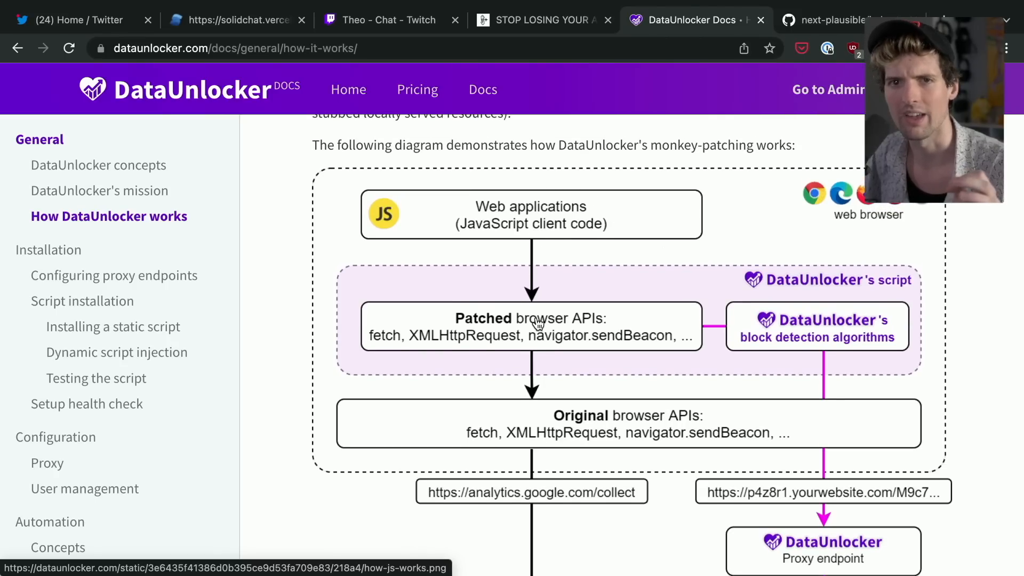
{"action": "mouse_move", "coordinate": [533, 320]}
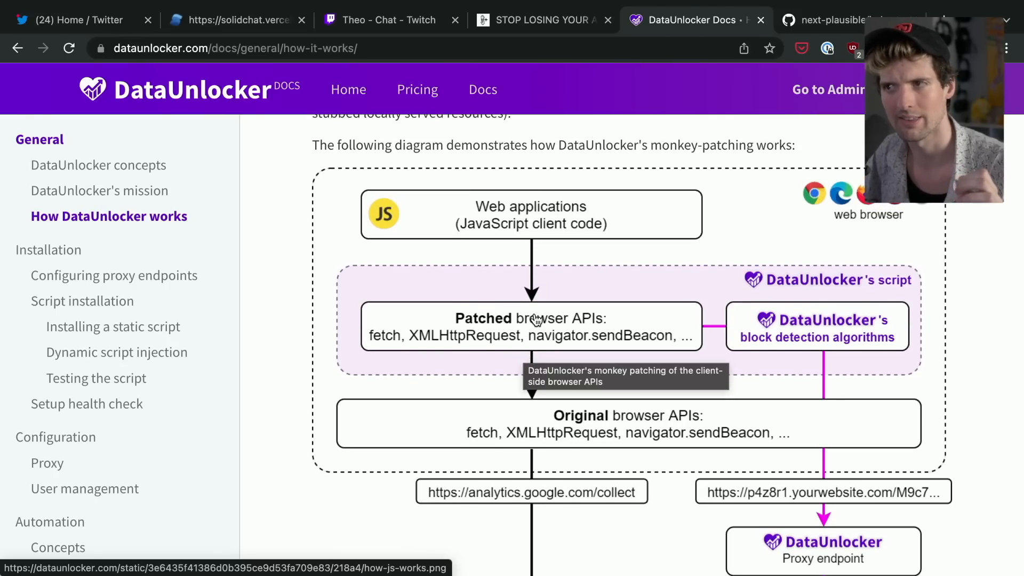
{"action": "mouse_move", "coordinate": [652, 242]}
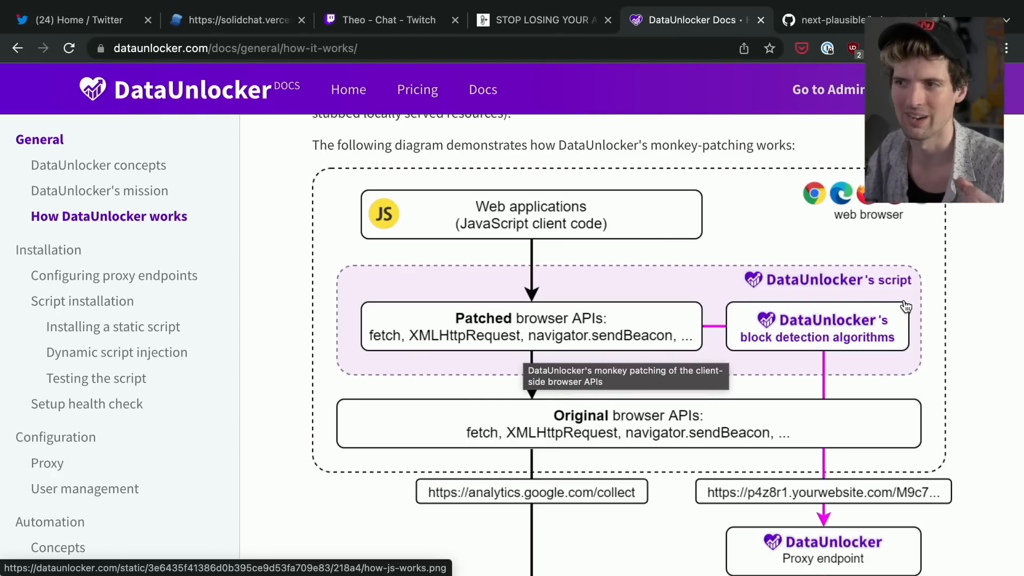
{"action": "scroll", "scroll_direction": "down", "scroll_amount": 3}
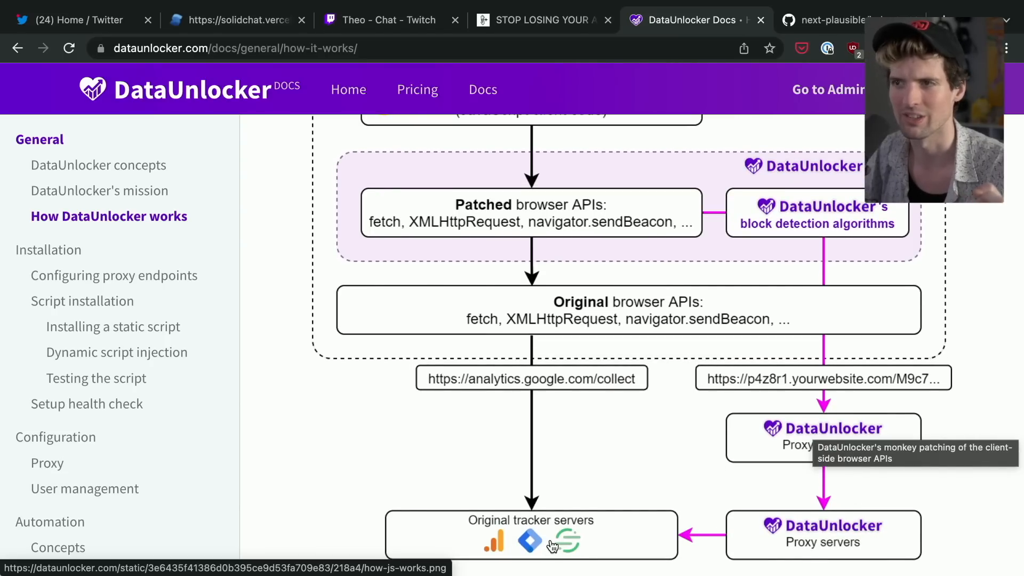
{"action": "mouse_move", "coordinate": [634, 401]}
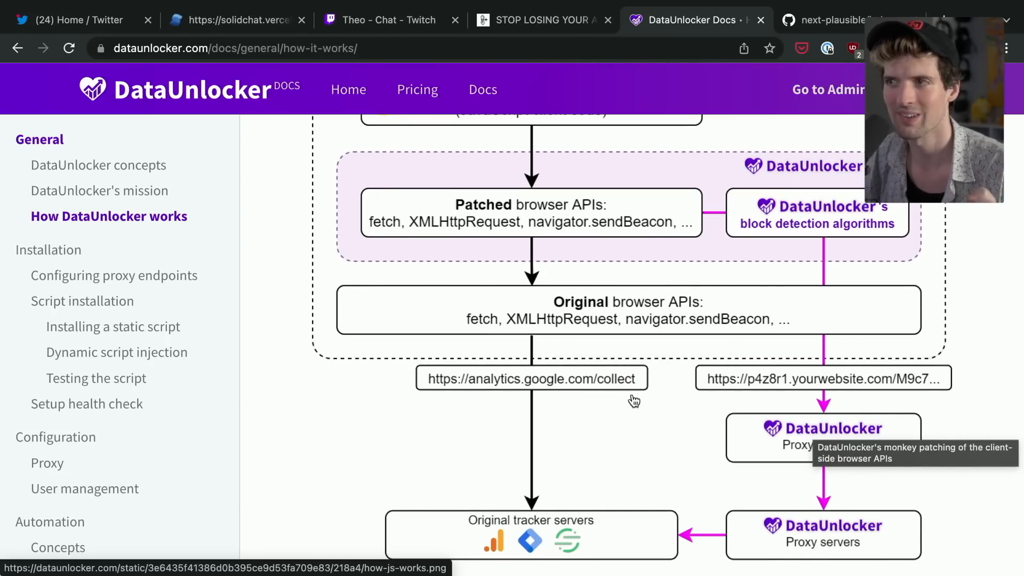
{"action": "mouse_move", "coordinate": [637, 431]}
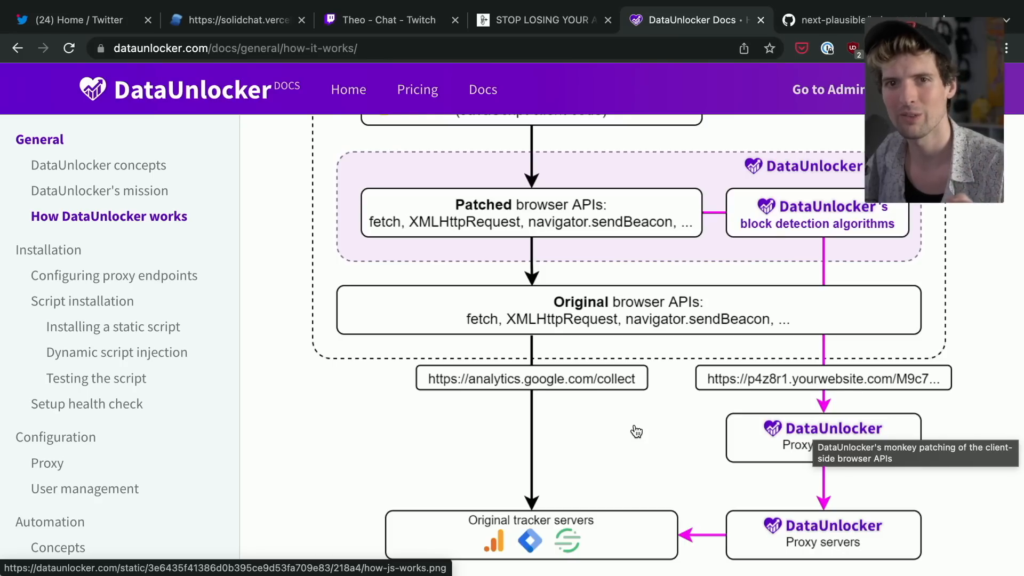
{"action": "scroll", "scroll_direction": "down", "scroll_amount": 3}
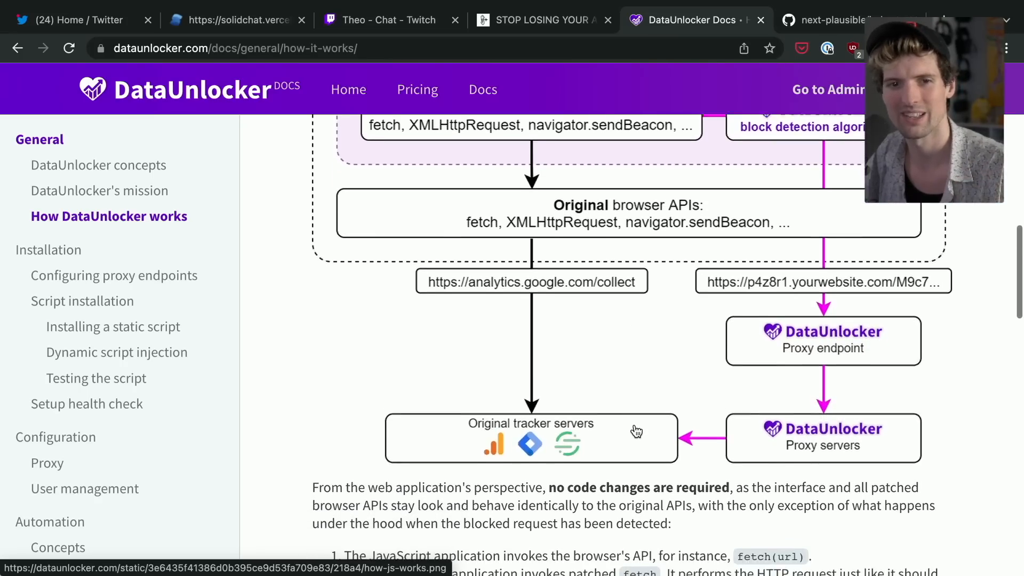
{"action": "scroll", "scroll_direction": "down", "scroll_amount": 3}
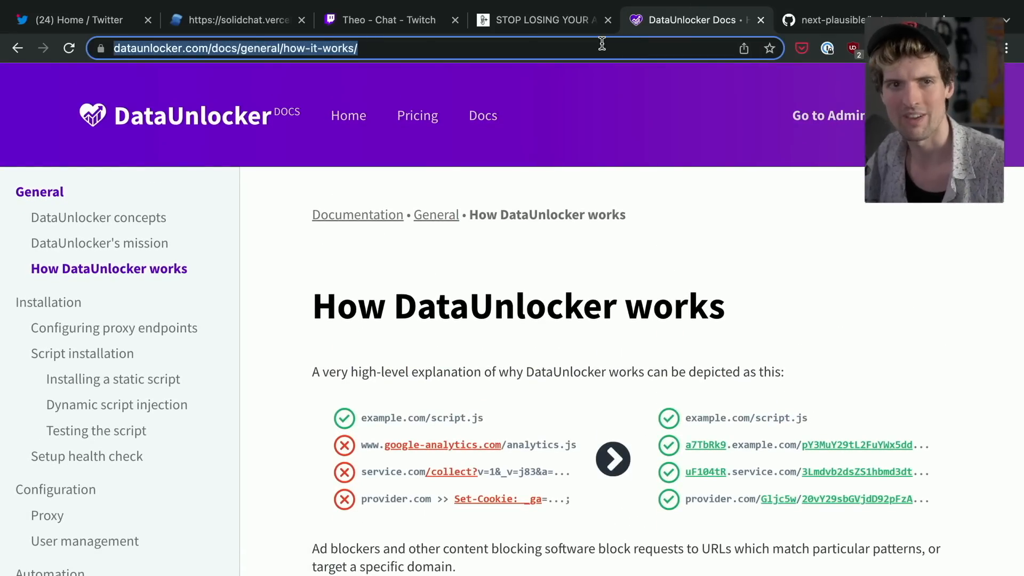
{"action": "left_click", "coordinate": [381, 20]}
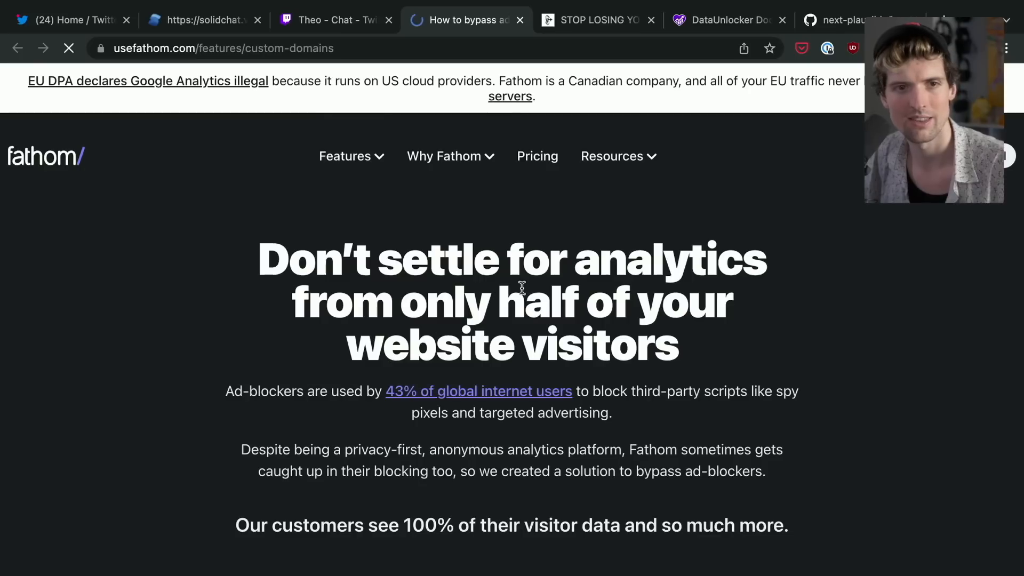
- Scroll Fathom's custom-domains page to the FAQ, then return to the DataUnlocker docs
{"action": "scroll", "scroll_direction": "down", "scroll_amount": 3}
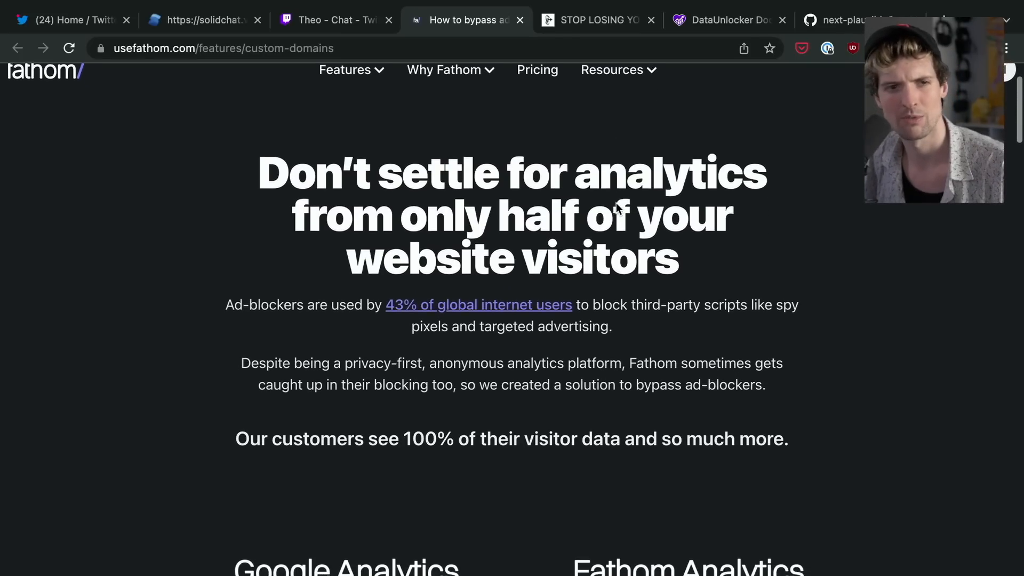
{"action": "scroll", "scroll_direction": "down", "scroll_amount": 3}
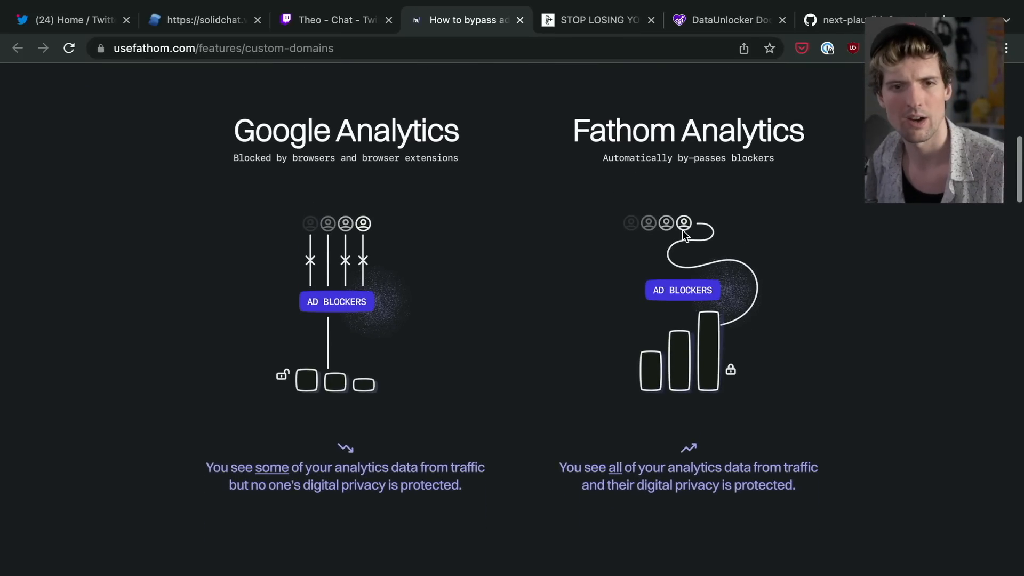
{"action": "scroll", "scroll_direction": "down", "scroll_amount": 3}
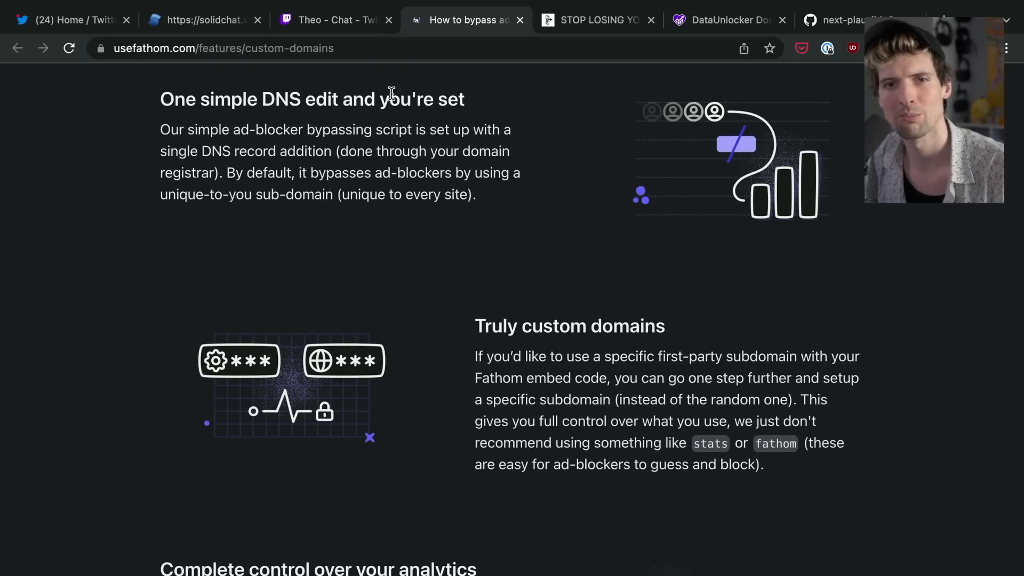
{"action": "scroll", "scroll_direction": "down", "scroll_amount": 3}
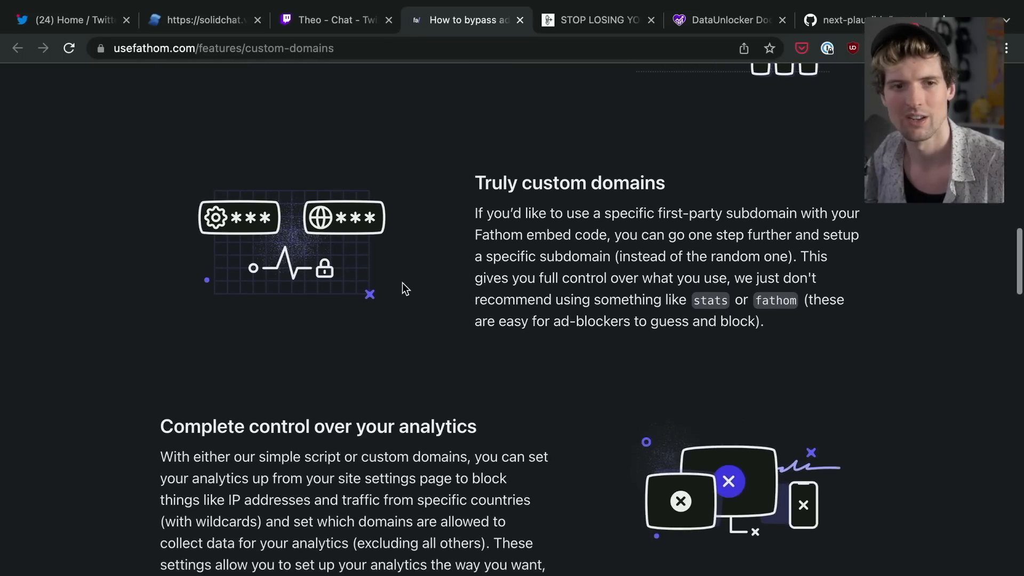
{"action": "scroll", "scroll_direction": "down", "scroll_amount": 3}
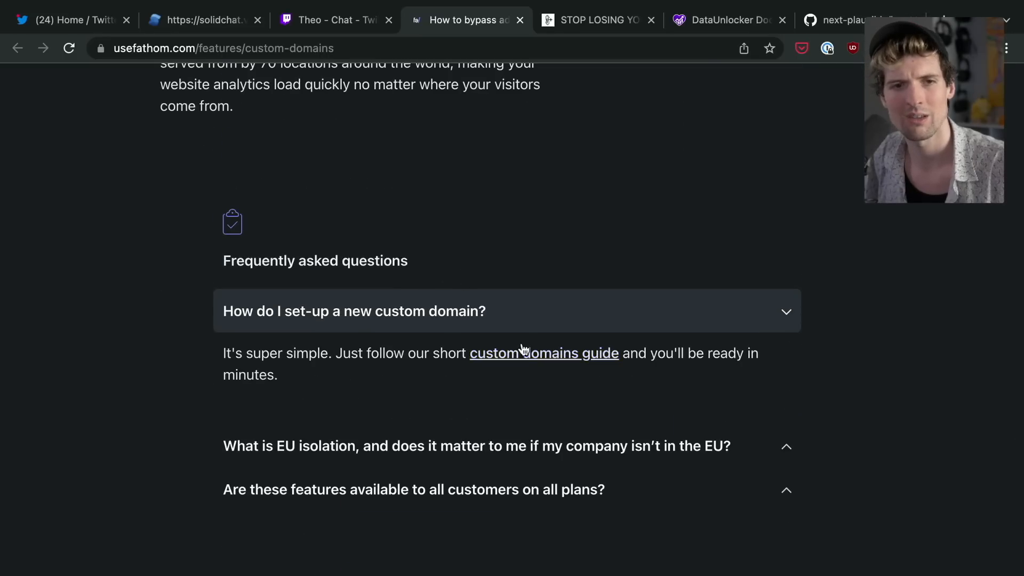
{"action": "left_click", "coordinate": [719, 20]}
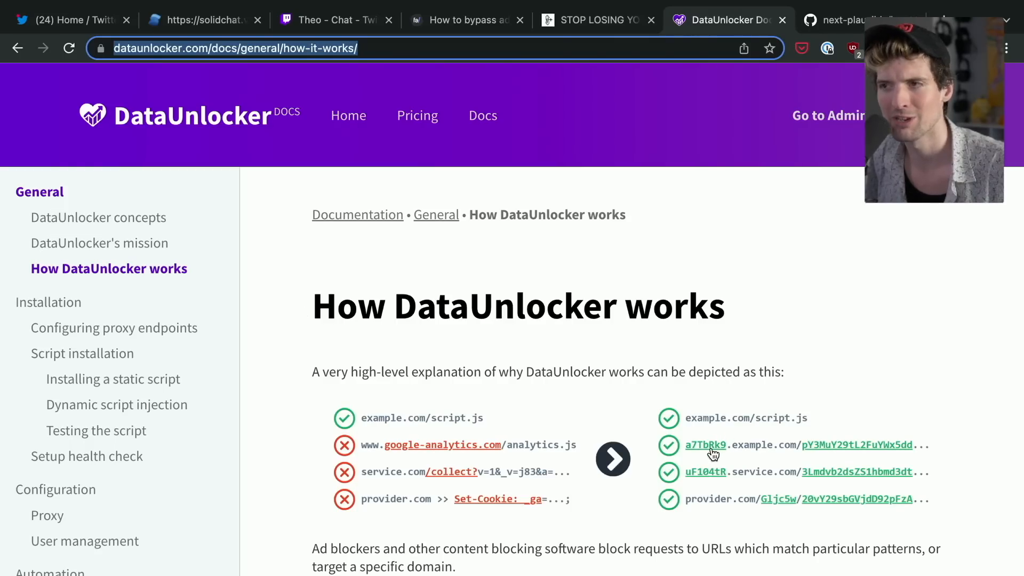
{"action": "mouse_move", "coordinate": [705, 445]}
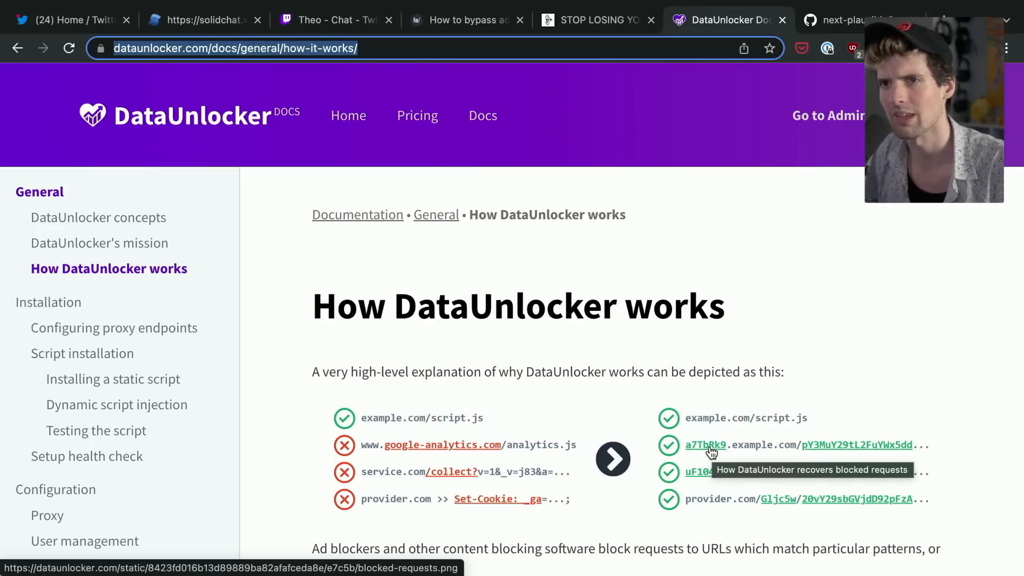
{"action": "mouse_move", "coordinate": [715, 448]}
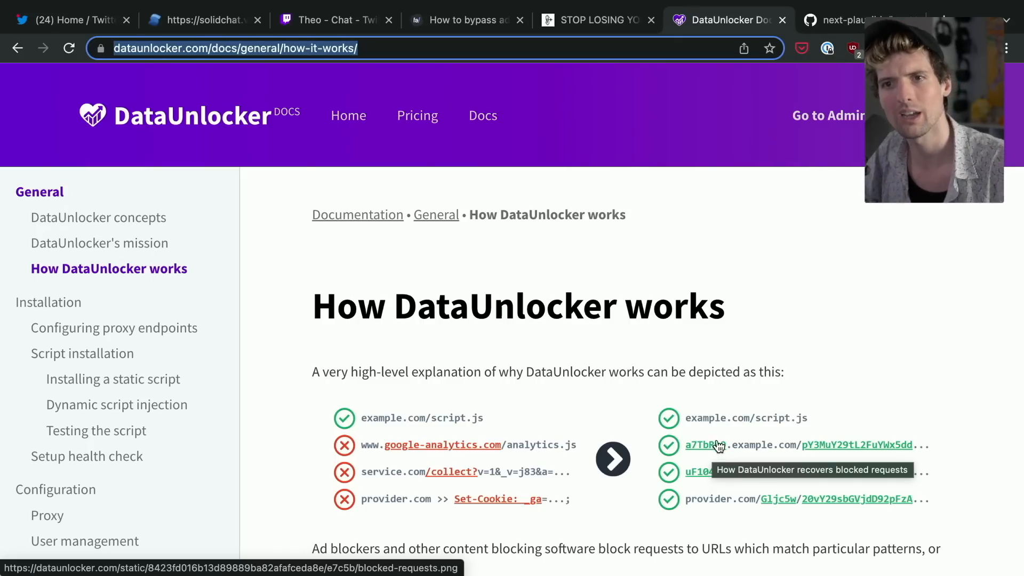
- Cycle through the Excalidraw sketch, DataUnlocker docs, next-plausible code and Fathom tabs
{"action": "left_click", "coordinate": [596, 19]}
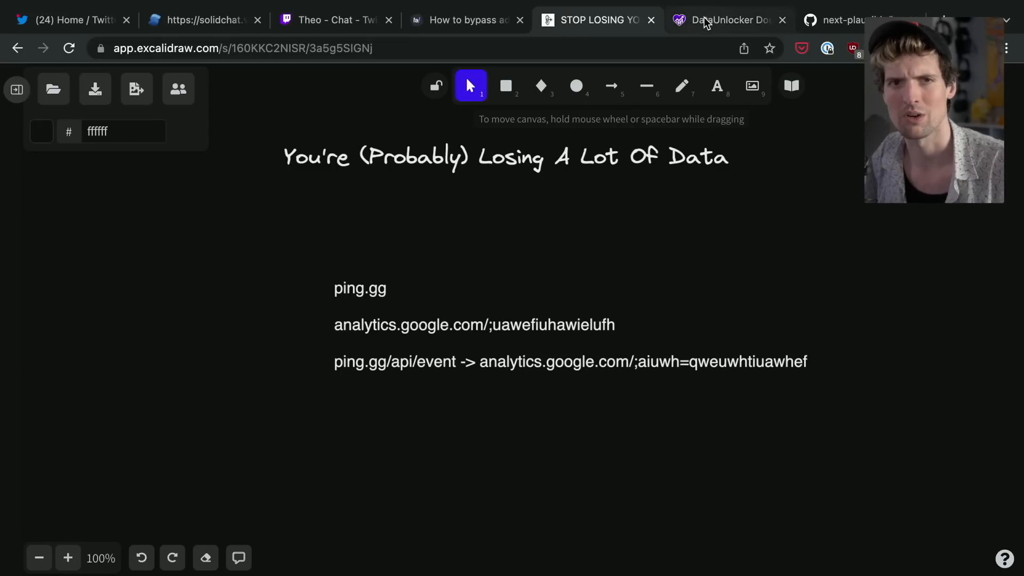
{"action": "left_click", "coordinate": [725, 20]}
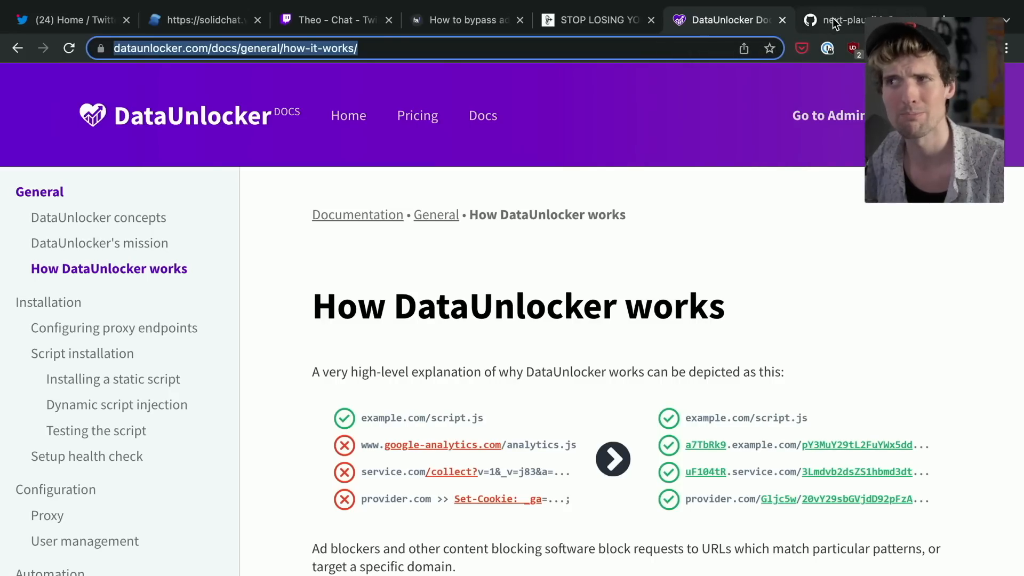
{"action": "left_click", "coordinate": [849, 20]}
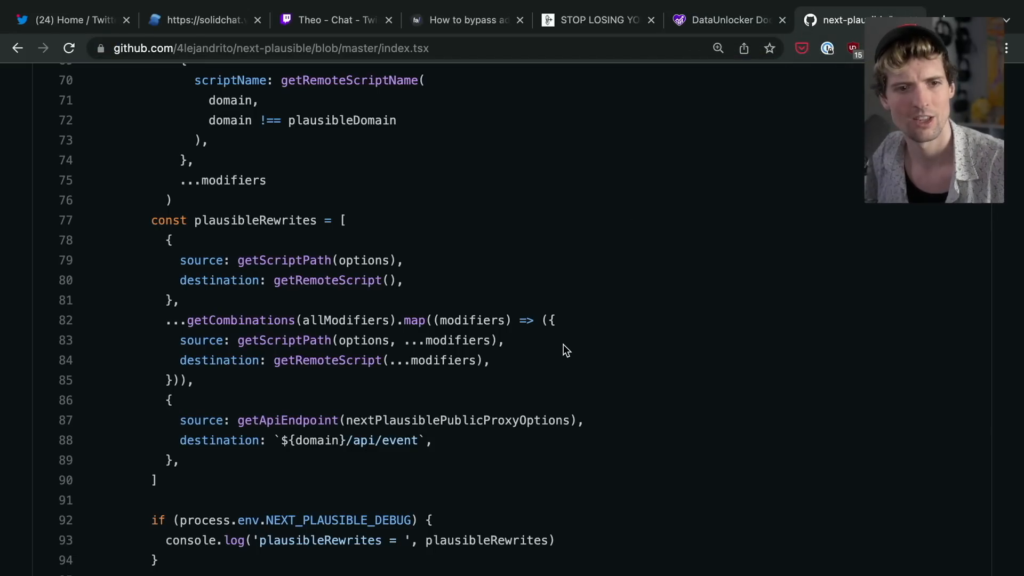
{"action": "left_click", "coordinate": [464, 20]}
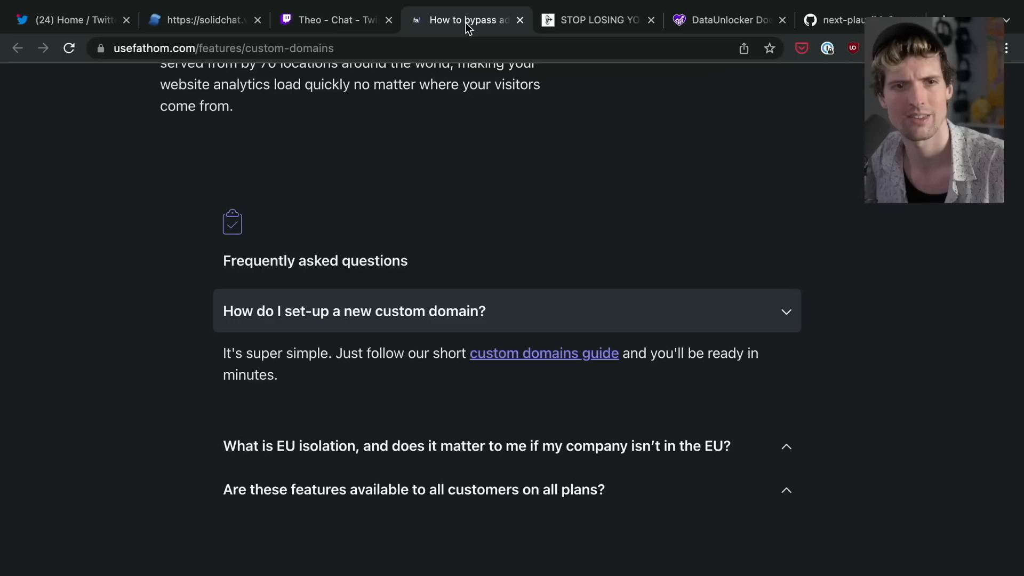
{"action": "left_click", "coordinate": [594, 20]}
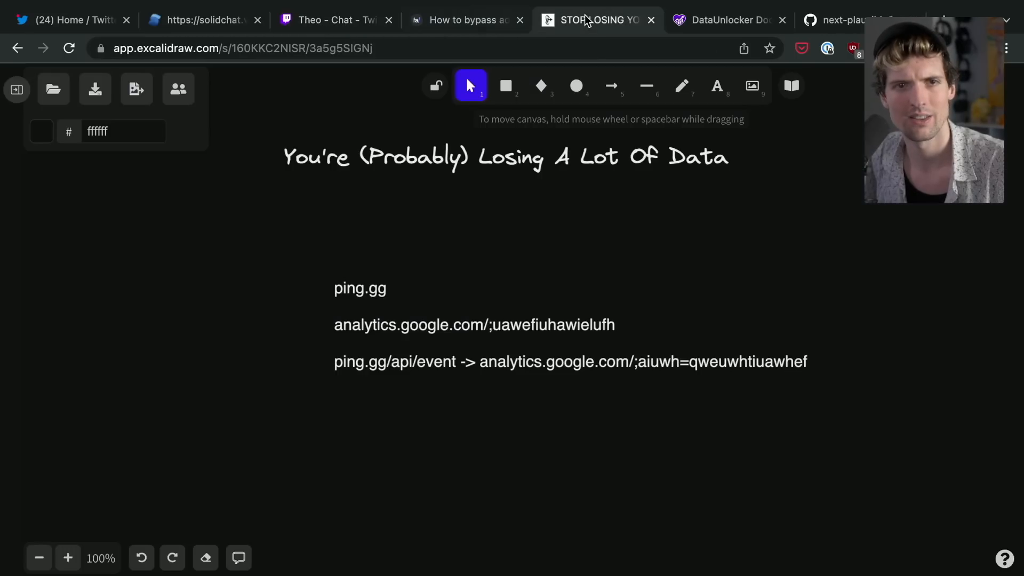
{"action": "left_click", "coordinate": [465, 20]}
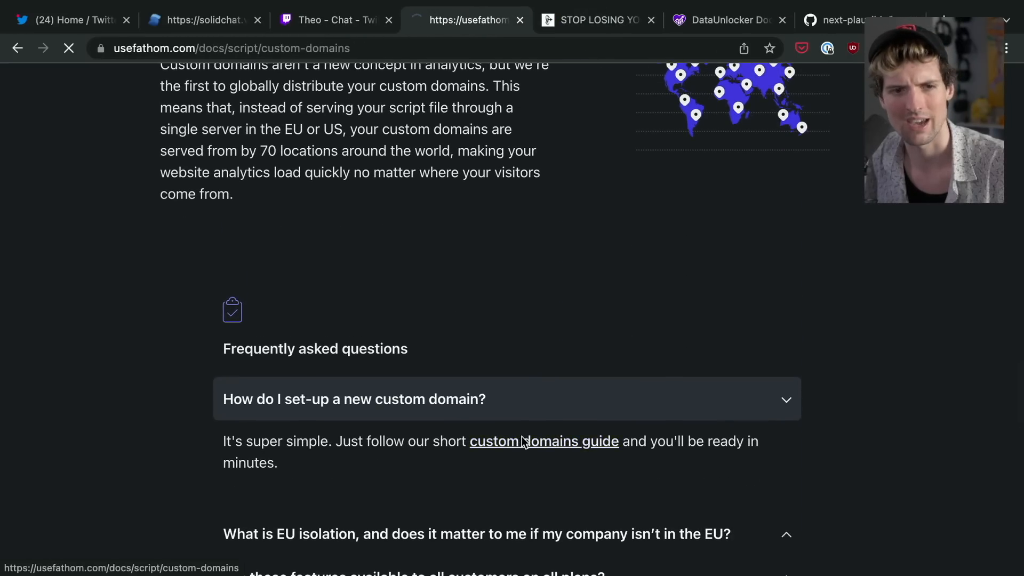
- Read Fathom's custom domains guide down to the registrar CNAME links, then return to DataUnlocker
{"action": "left_click", "coordinate": [544, 441]}
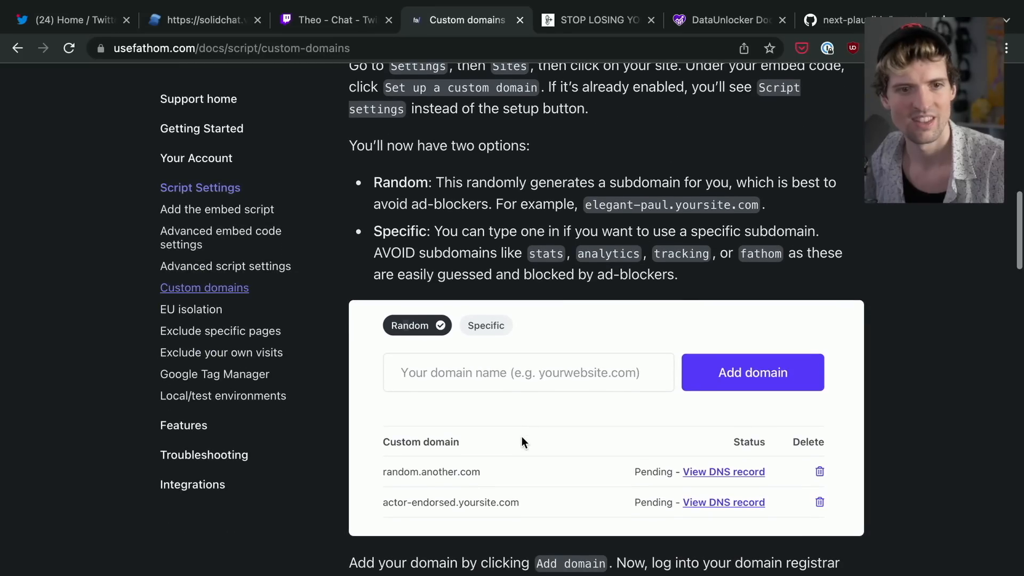
{"action": "mouse_move", "coordinate": [446, 495]}
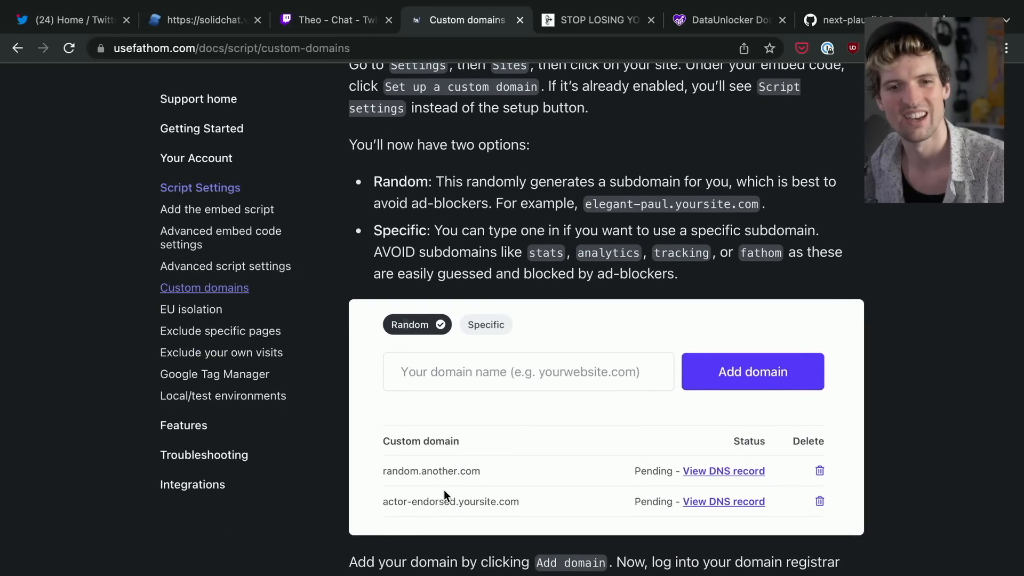
{"action": "mouse_move", "coordinate": [621, 255]}
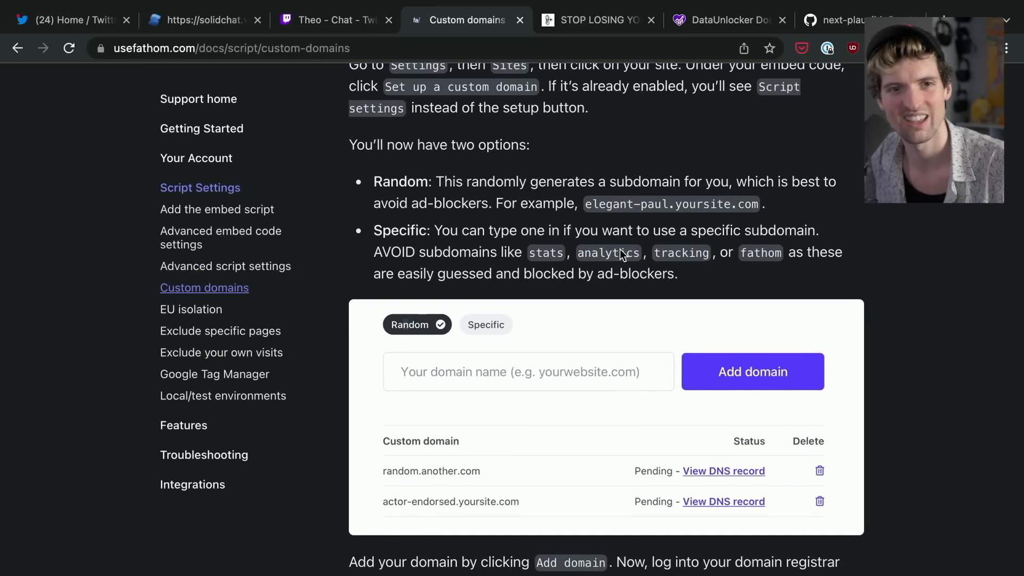
{"action": "scroll", "scroll_direction": "down", "scroll_amount": 3}
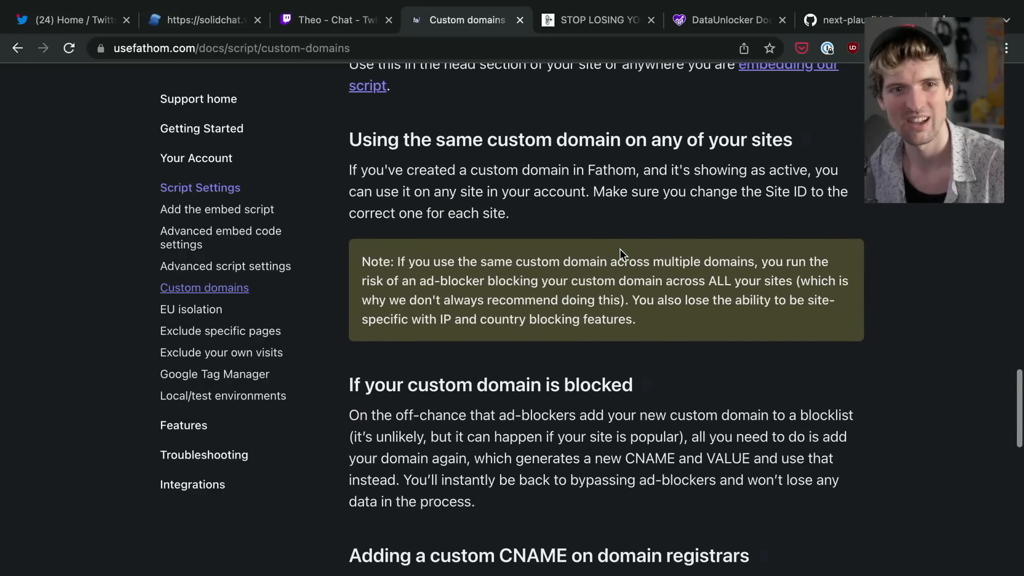
{"action": "scroll", "scroll_direction": "down", "scroll_amount": 3}
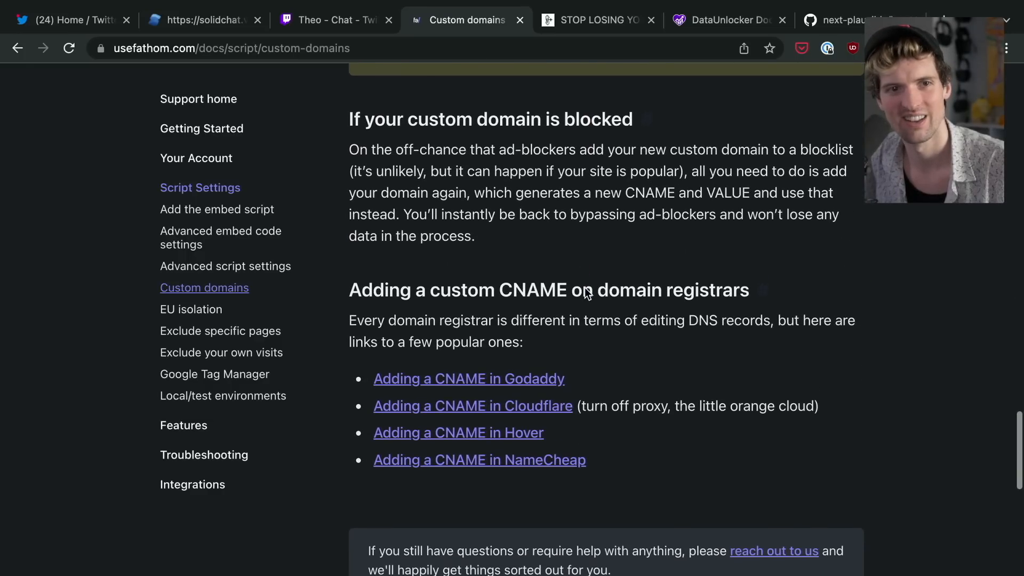
{"action": "scroll", "scroll_direction": "down", "scroll_amount": 3}
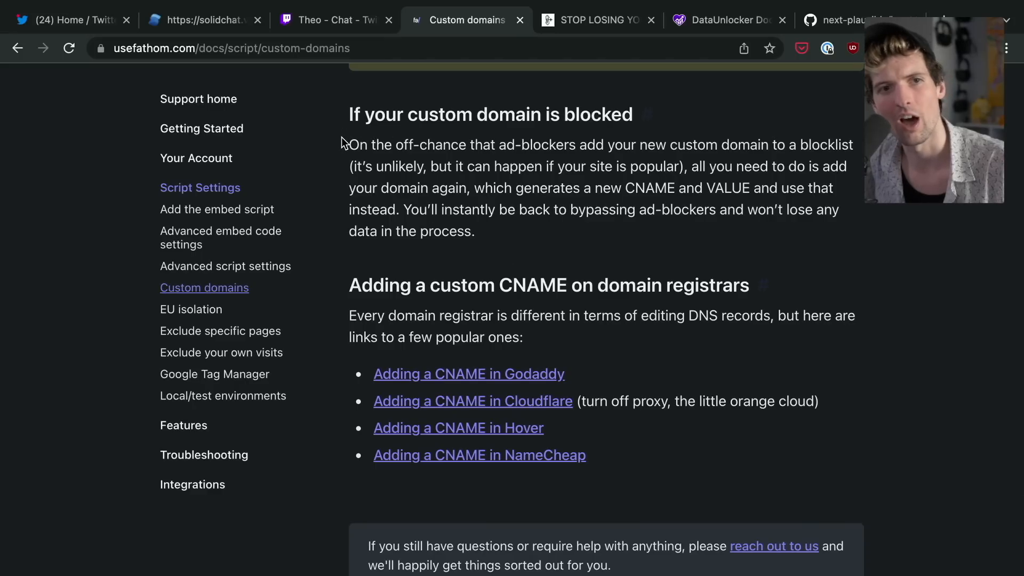
{"action": "left_click_drag", "start_coordinate": [348, 144], "coordinate": [468, 145]}
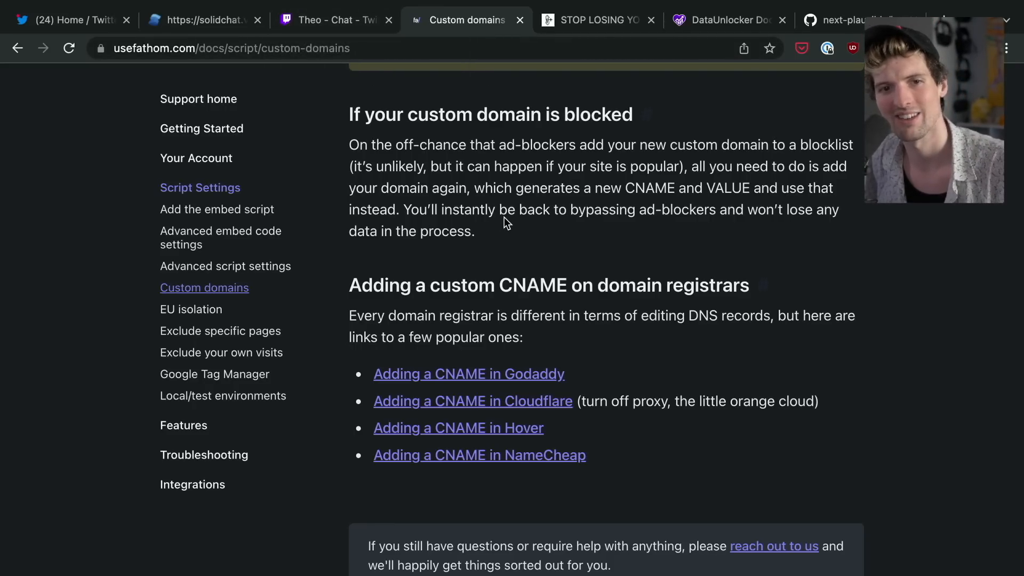
{"action": "scroll", "scroll_direction": "down", "scroll_amount": 3}
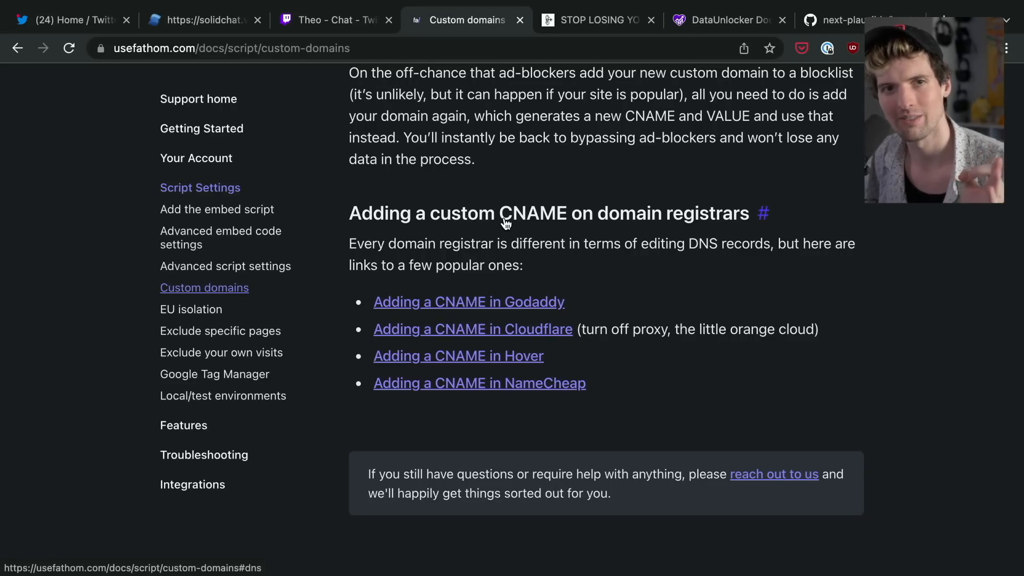
{"action": "left_click", "coordinate": [725, 20]}
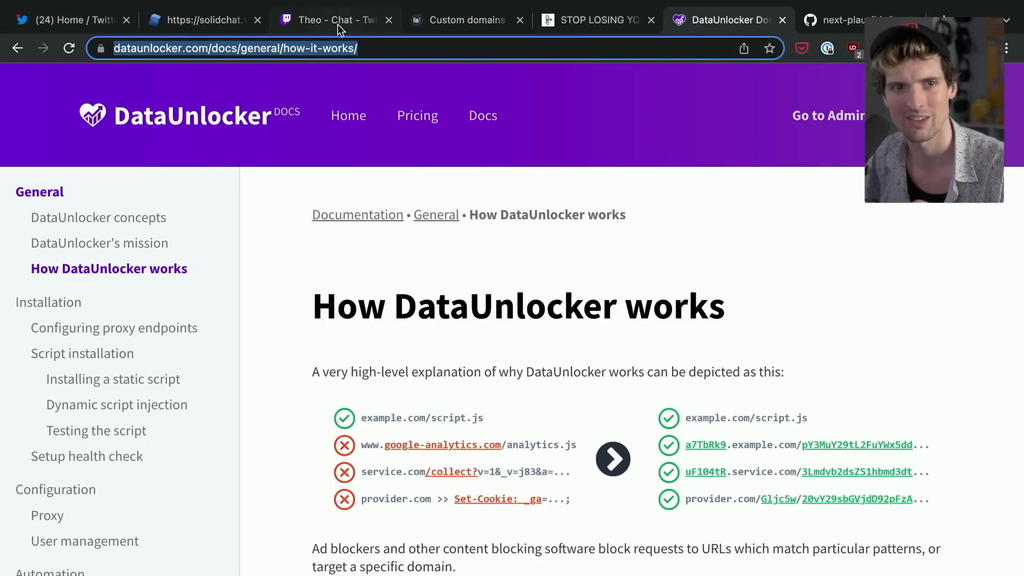
{"action": "mouse_move", "coordinate": [335, 20]}
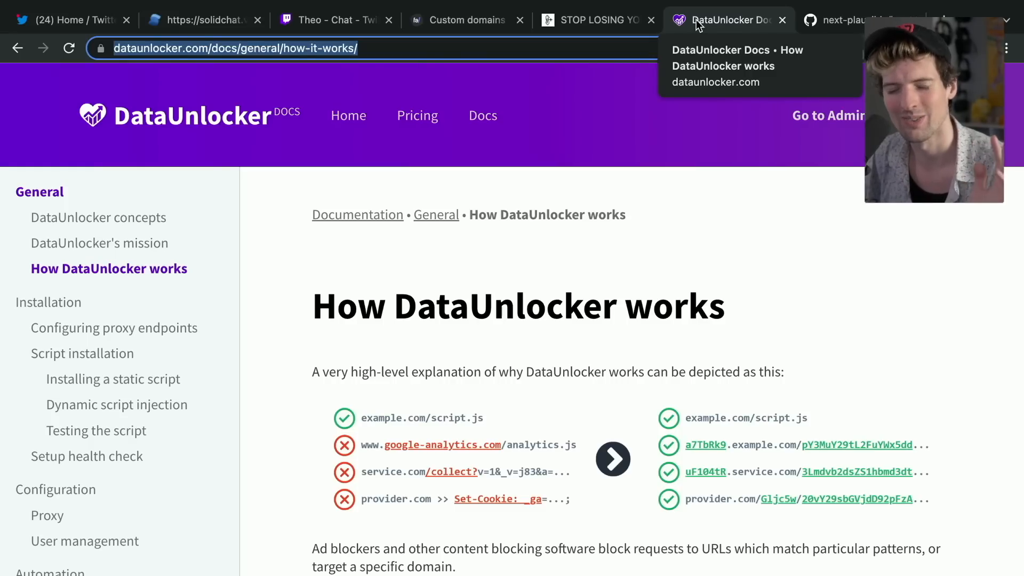
{"action": "mouse_move", "coordinate": [333, 20]}
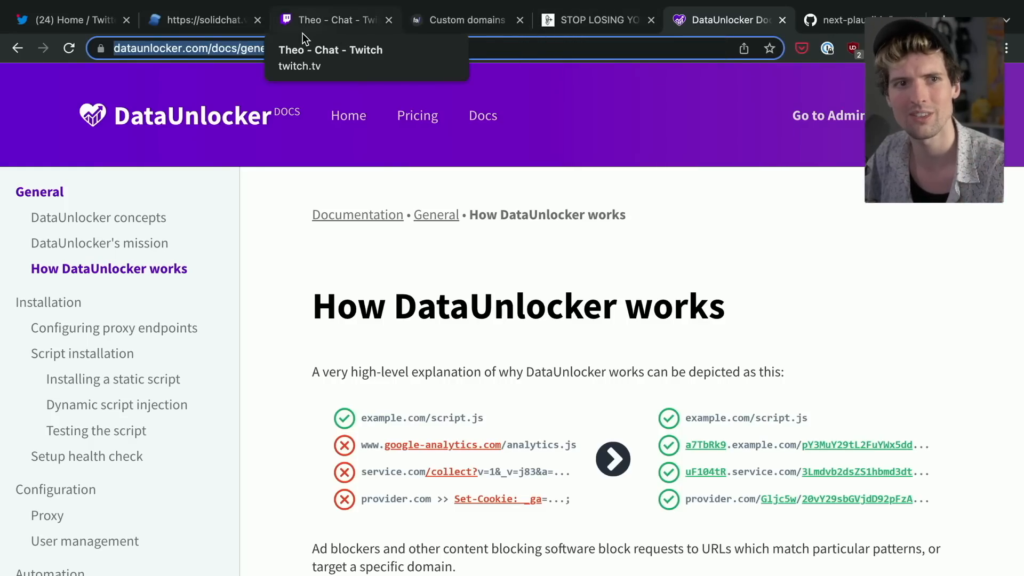
- Switch to the Twitch stream chat showing viewer comments about blocked CNAMEs
{"action": "left_click", "coordinate": [467, 20]}
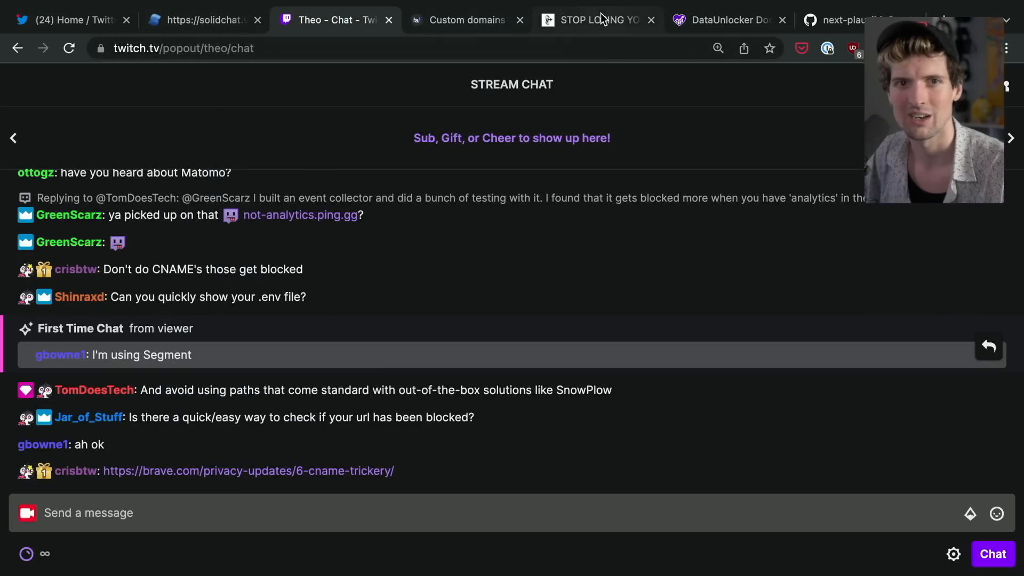
- Switch back to the 'STOP LOSING YOUR DATA' Excalidraw proxy URL sketch
{"action": "left_click", "coordinate": [594, 19]}
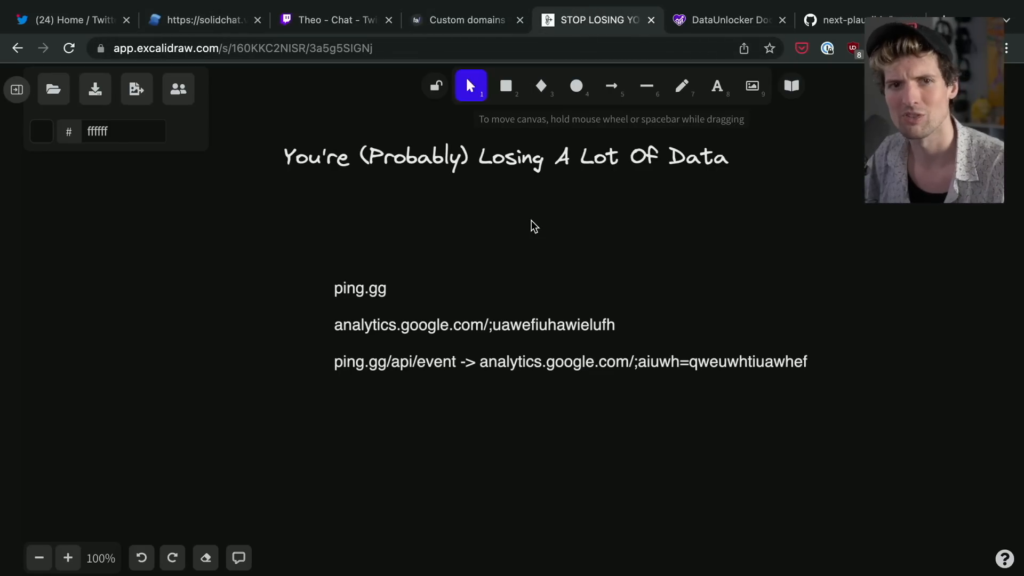